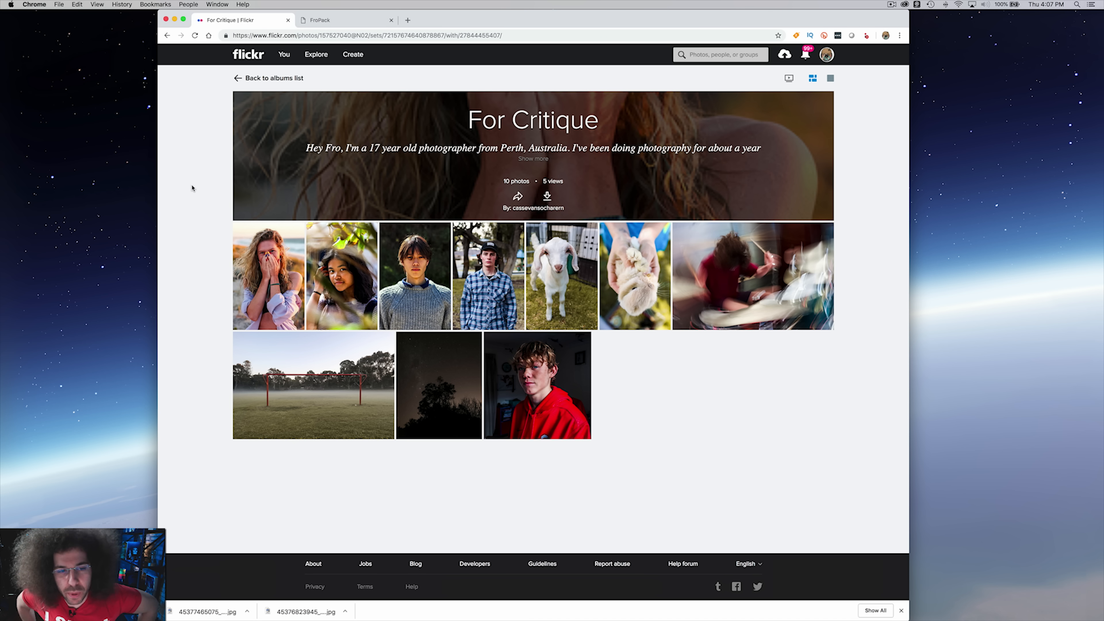
View the first For Critique photo and its camera settings.
{"action": "left_click", "coordinate": [270, 275]}
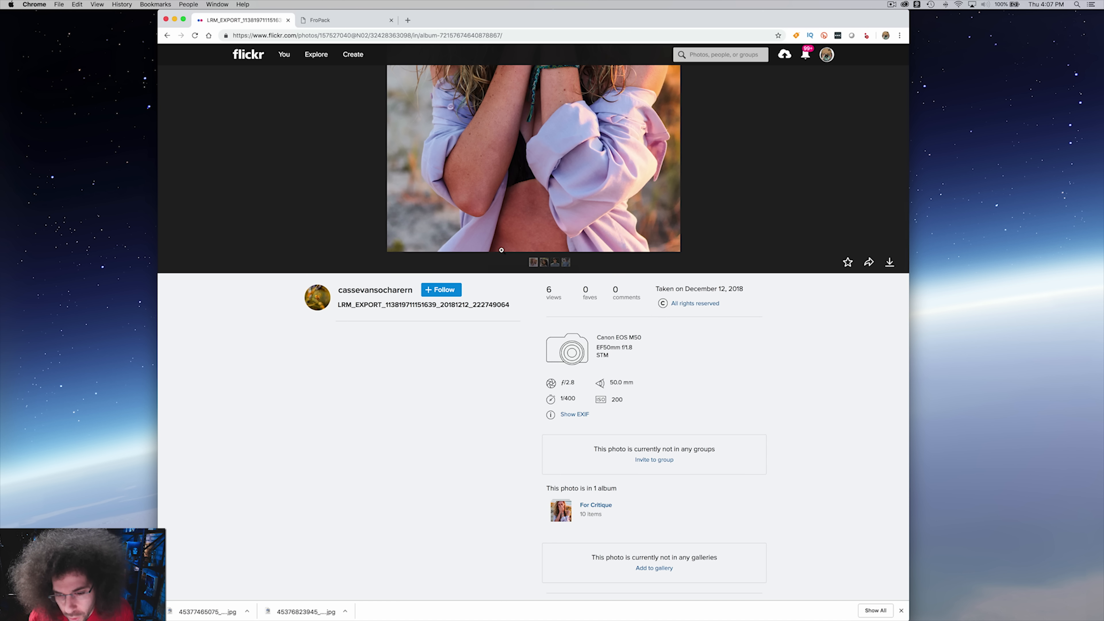
{"action": "mouse_move", "coordinate": [536, 371]}
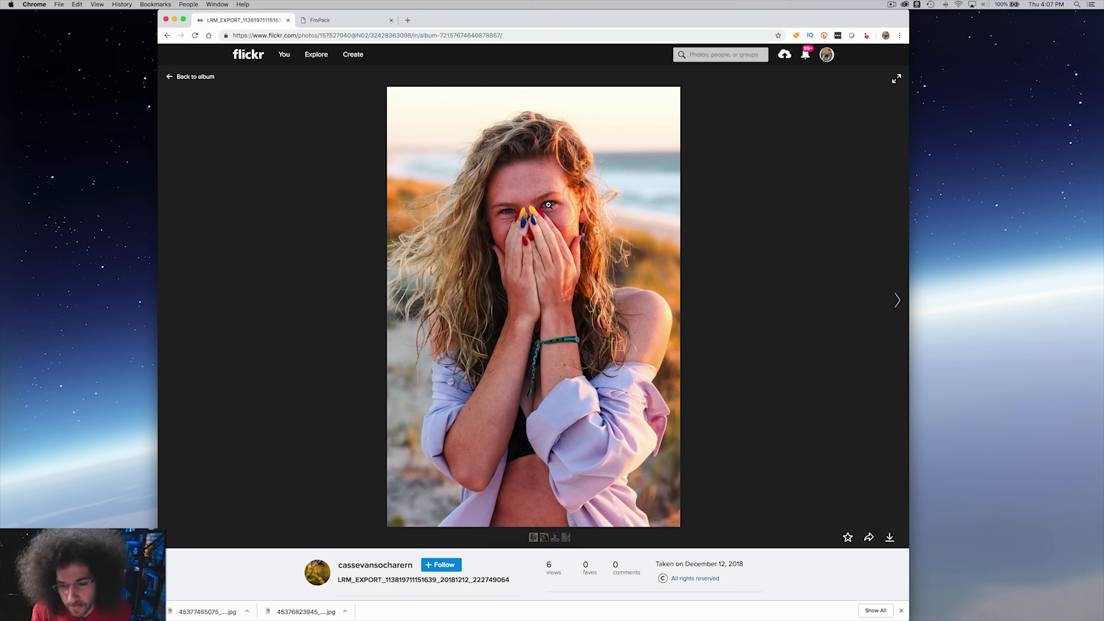
{"action": "left_click", "coordinate": [532, 206]}
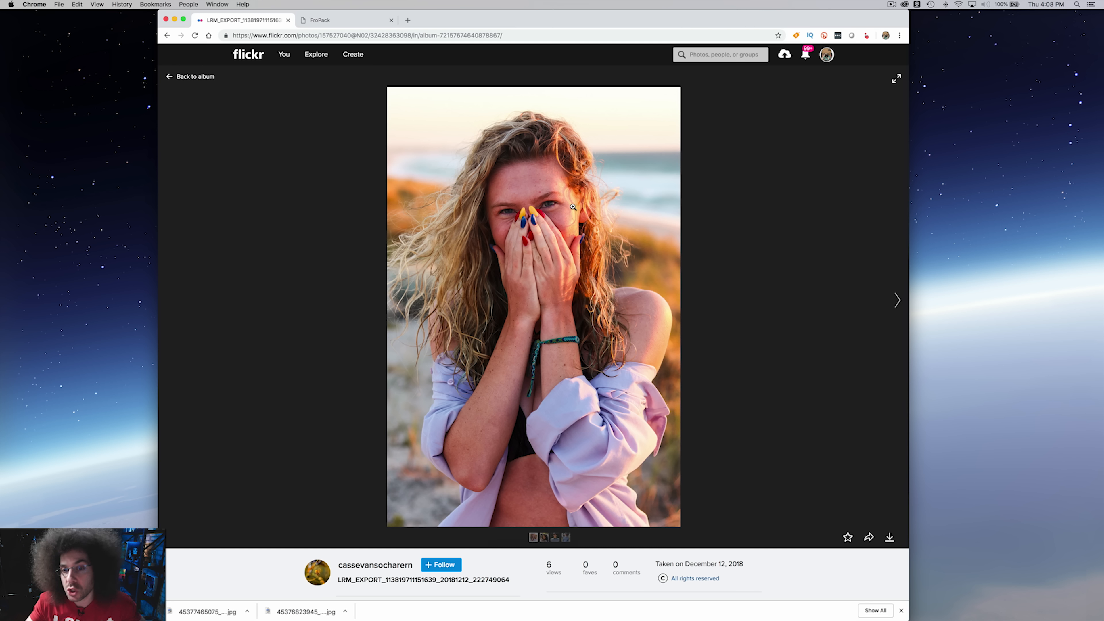
{"action": "mouse_move", "coordinate": [638, 213]}
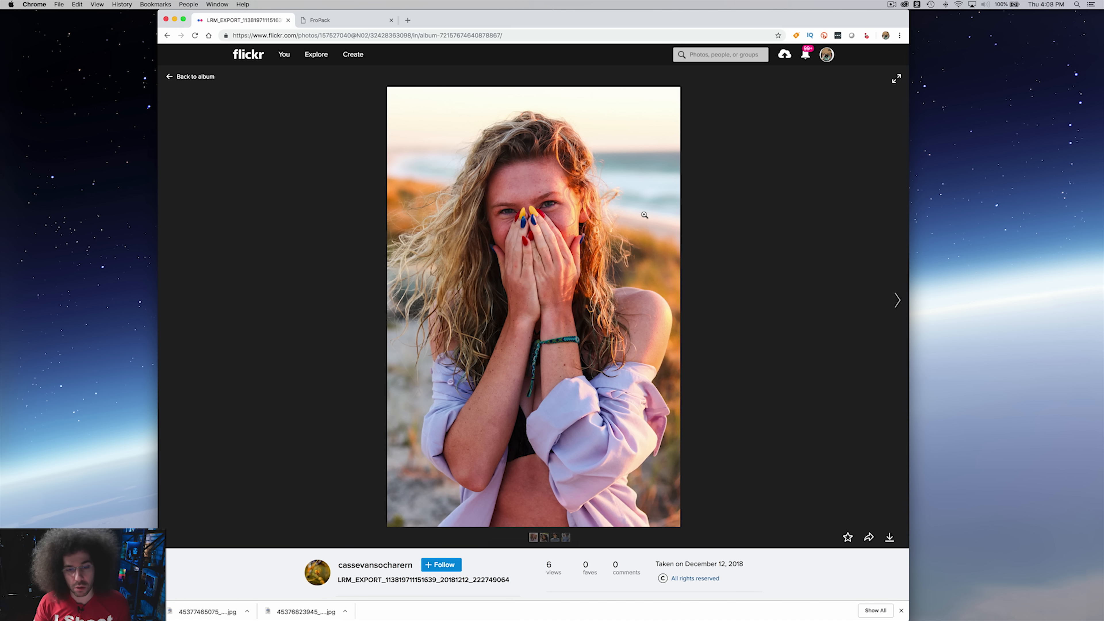
Advance to the leaf-framed portrait and bring up its EXIF summary.
{"action": "left_click", "coordinate": [897, 300]}
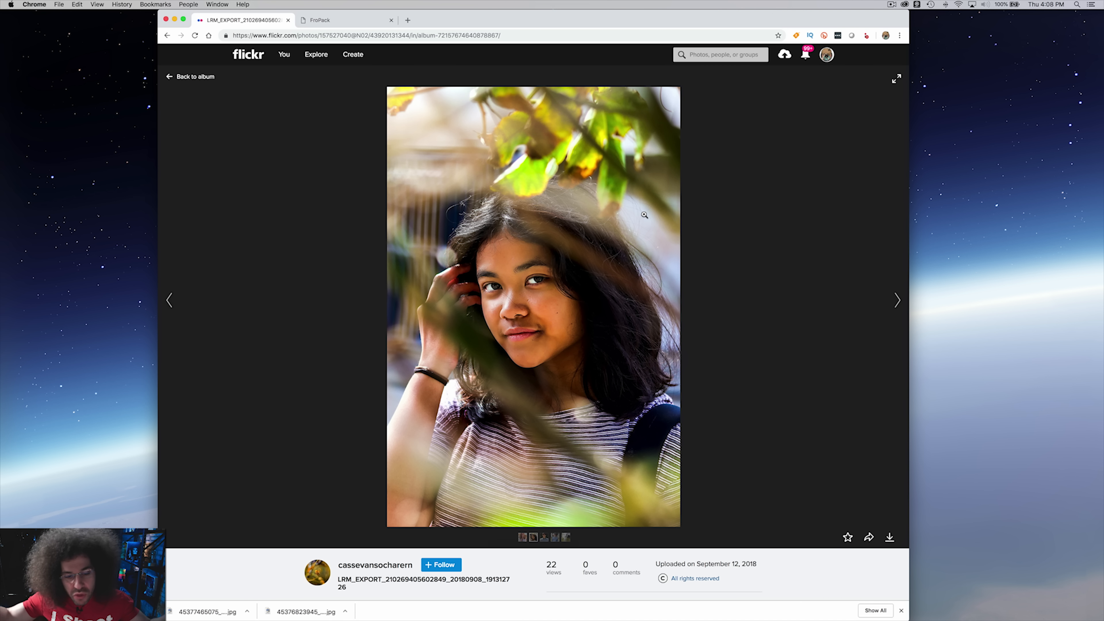
{"action": "scroll", "scroll_direction": "down", "scroll_amount": 3}
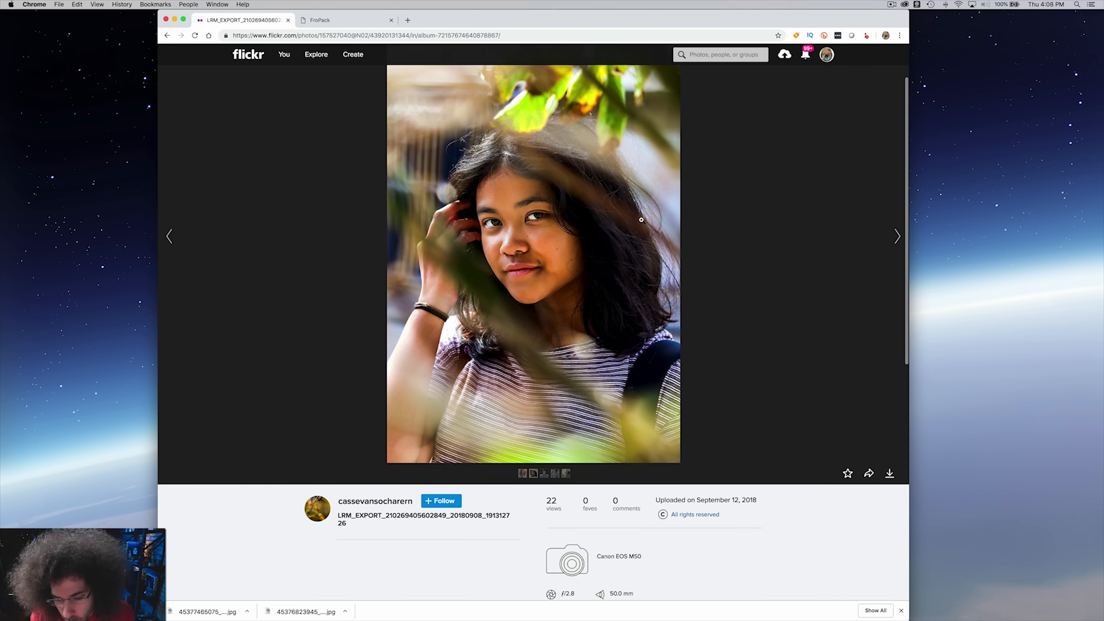
{"action": "scroll", "scroll_direction": "down", "scroll_amount": 3}
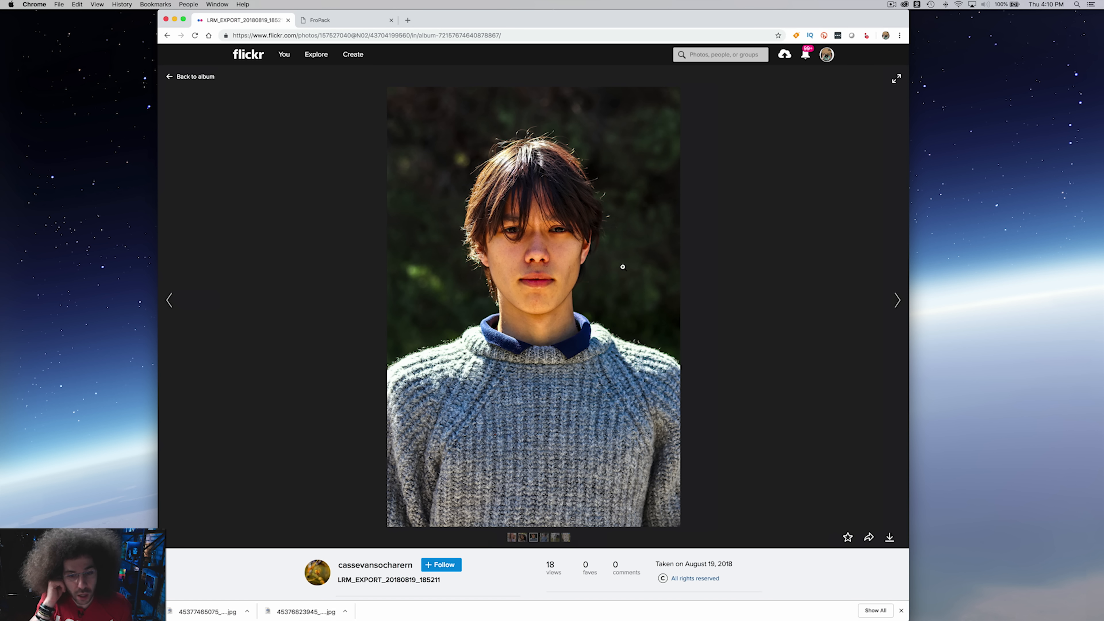
{"action": "scroll", "scroll_direction": "down", "scroll_amount": 3}
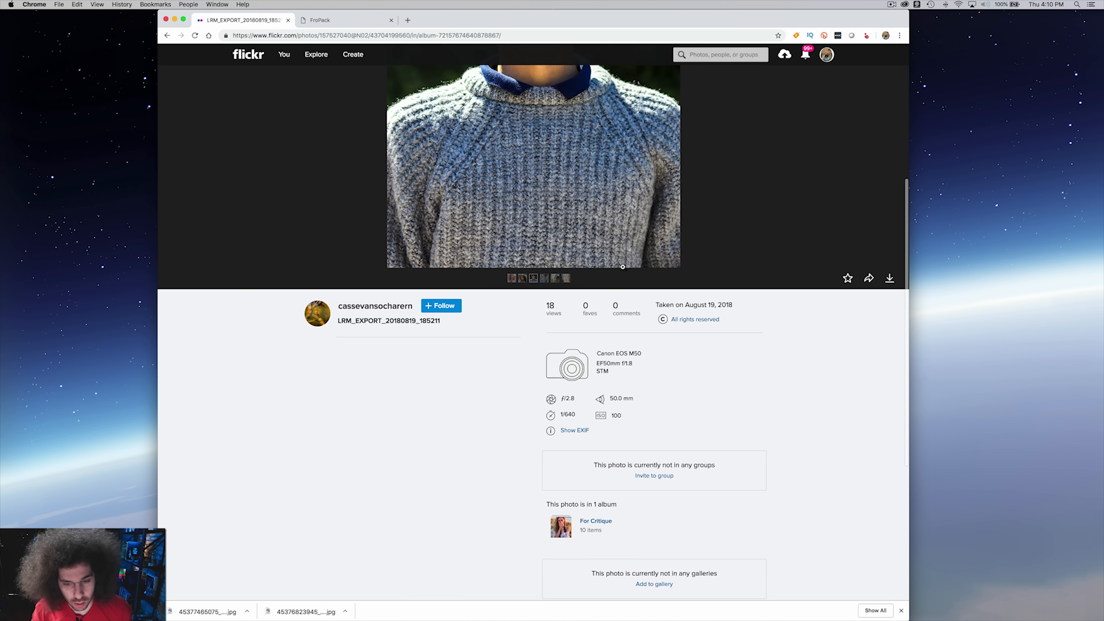
{"action": "scroll", "scroll_direction": "down", "scroll_amount": 3}
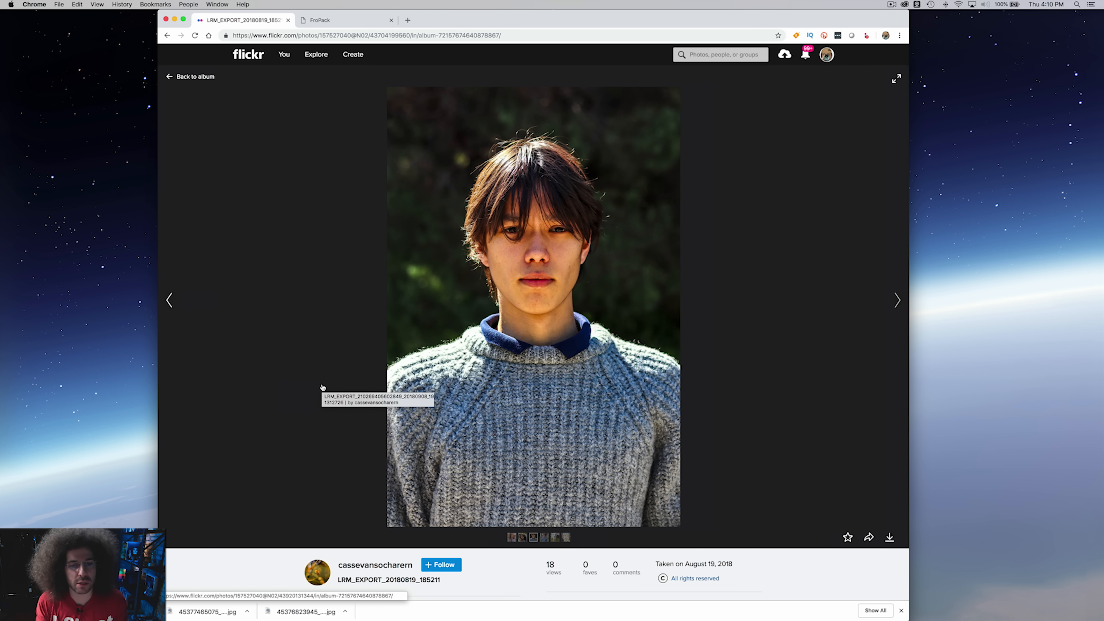
{"action": "mouse_move", "coordinate": [145, 388]}
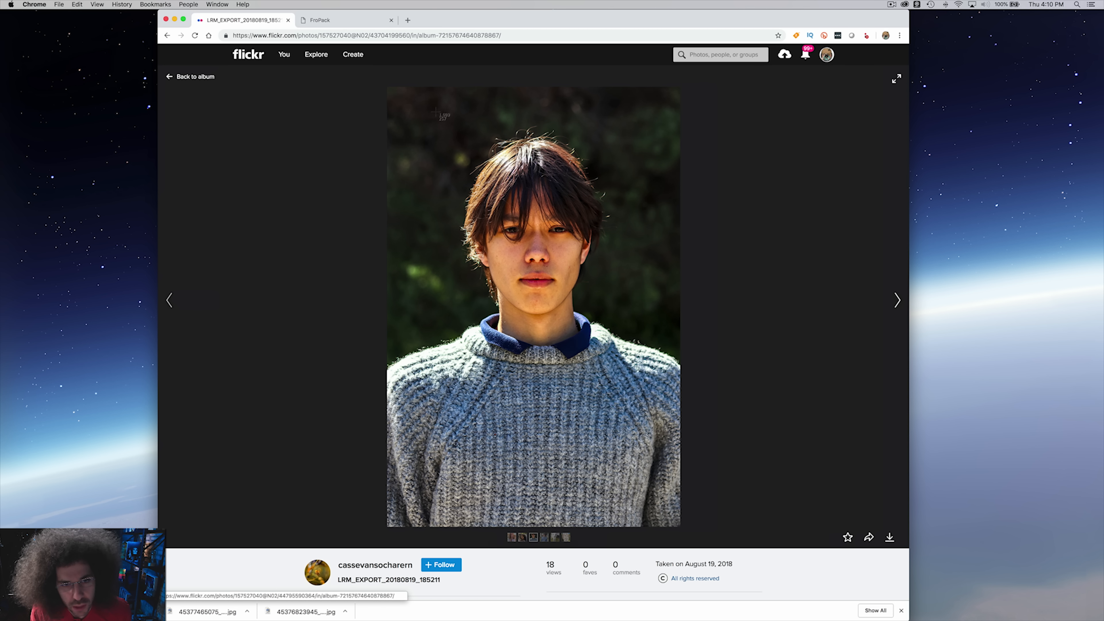
Outline a tighter head-and-shoulders crop over the photo with the annotation tool.
{"action": "left_click_drag", "start_coordinate": [436, 113], "coordinate": [624, 389]}
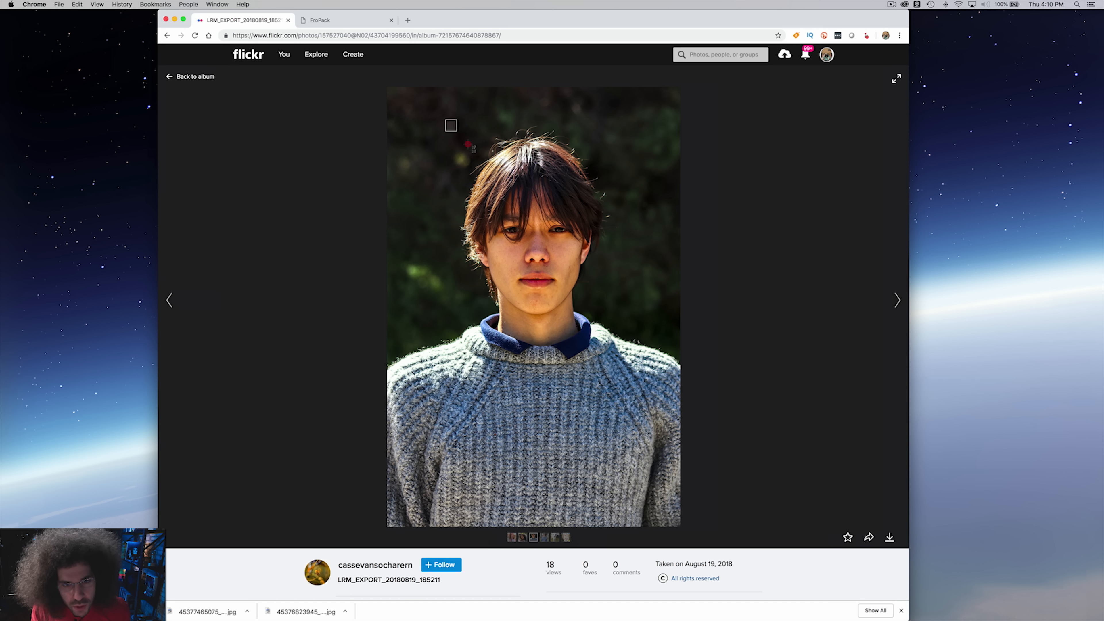
{"action": "left_click_drag", "start_coordinate": [451, 125], "coordinate": [625, 357]}
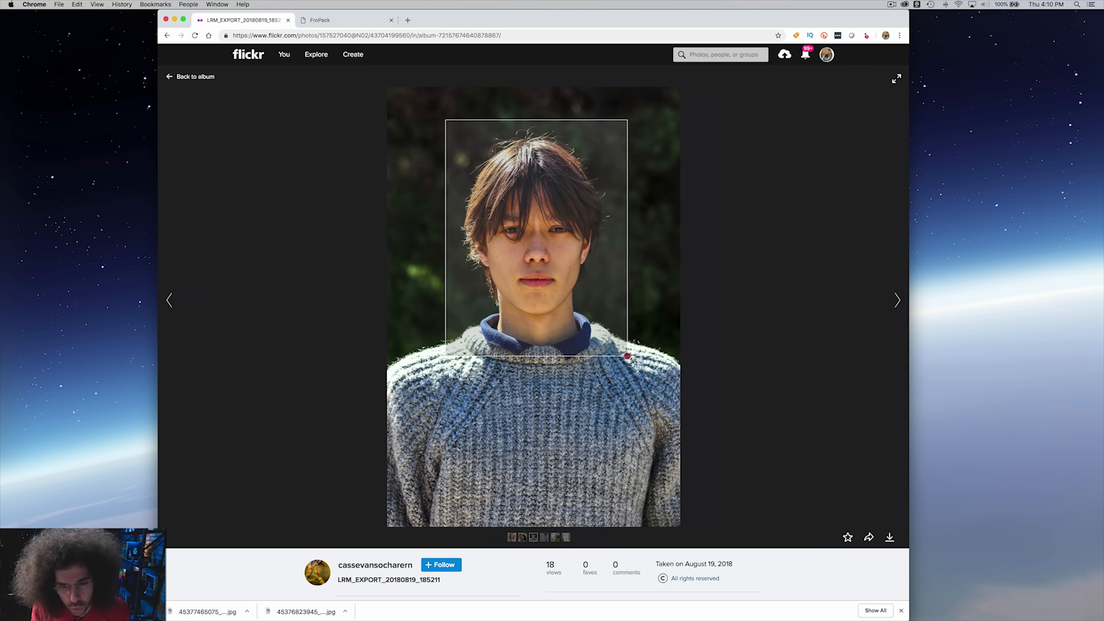
{"action": "left_click_drag", "start_coordinate": [625, 358], "coordinate": [620, 368]}
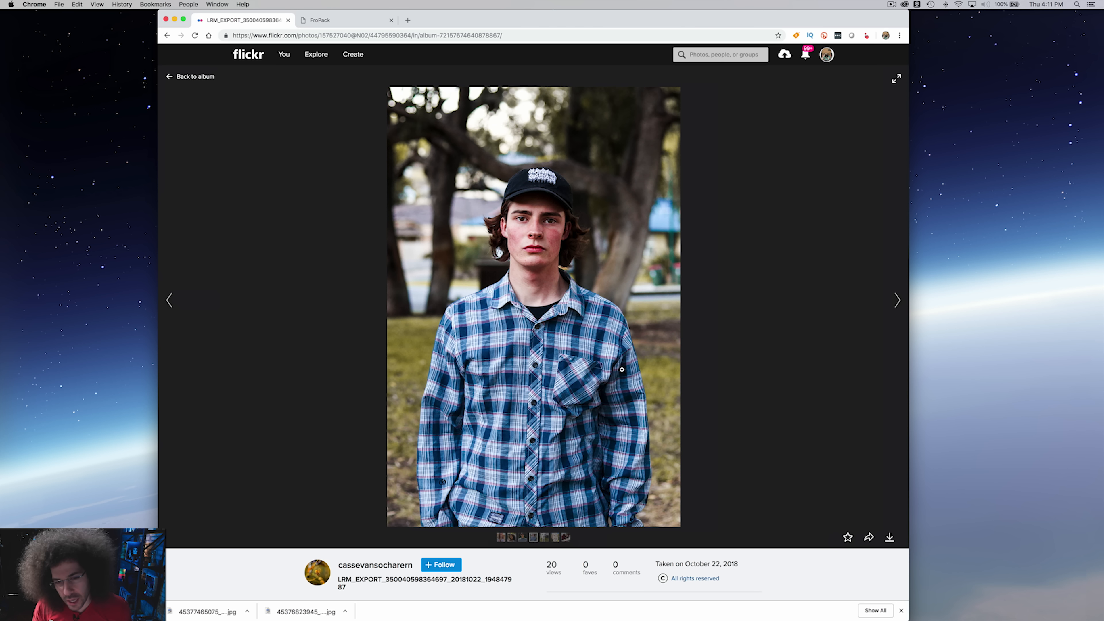
Bring up the plaid-shirt portrait's EXIF summary beneath the image.
{"action": "scroll", "scroll_direction": "down", "scroll_amount": 3}
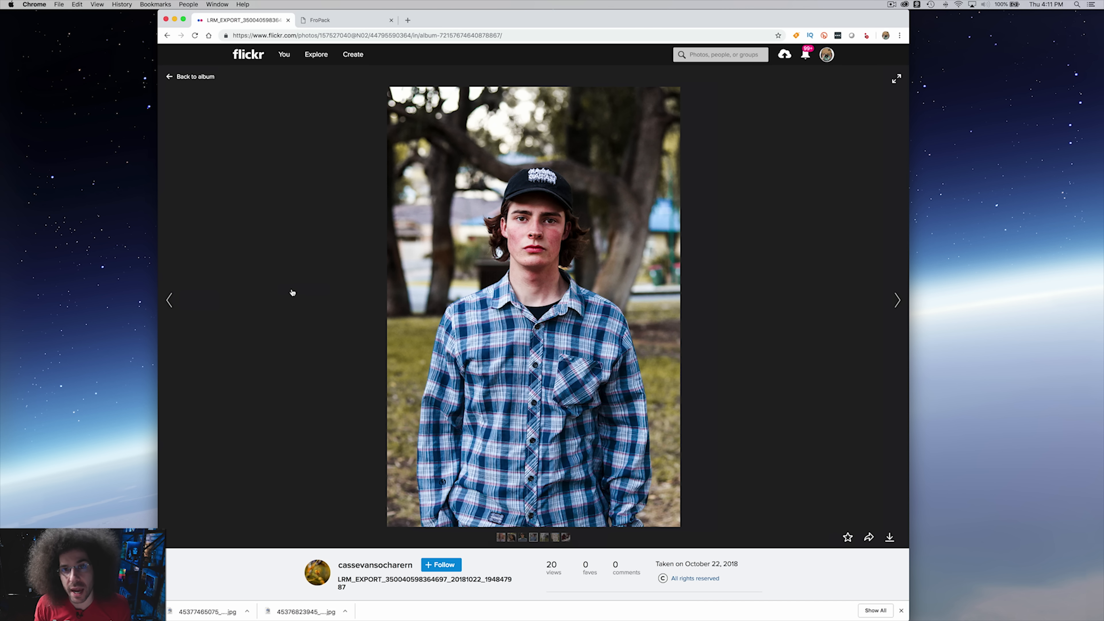
{"action": "mouse_move", "coordinate": [169, 299]}
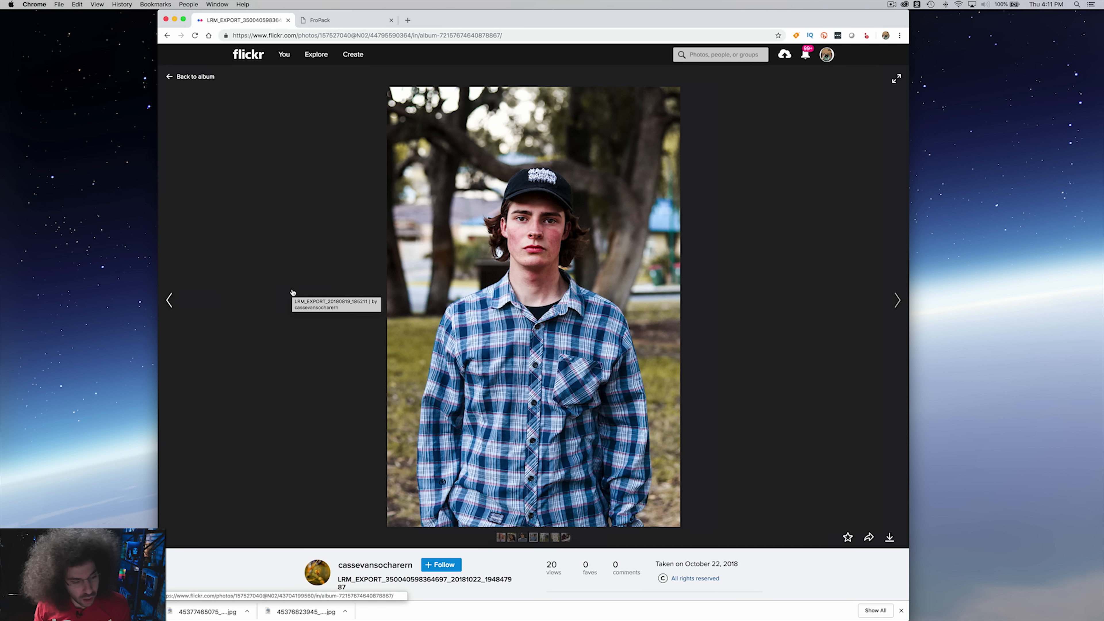
{"action": "mouse_move", "coordinate": [295, 304]}
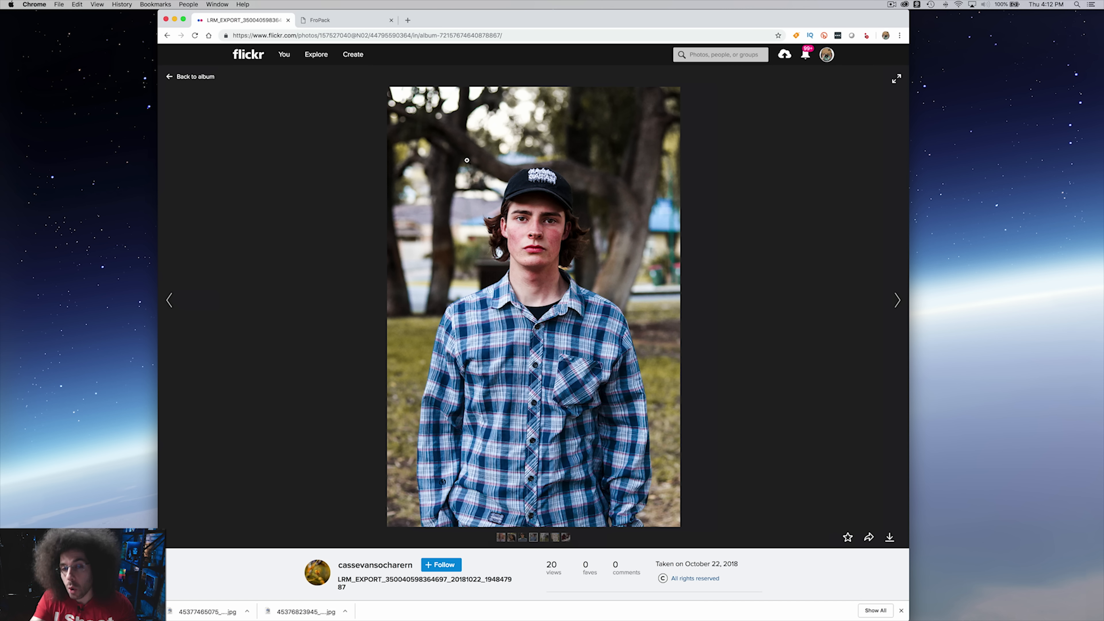
{"action": "scroll", "scroll_direction": "down", "scroll_amount": 3}
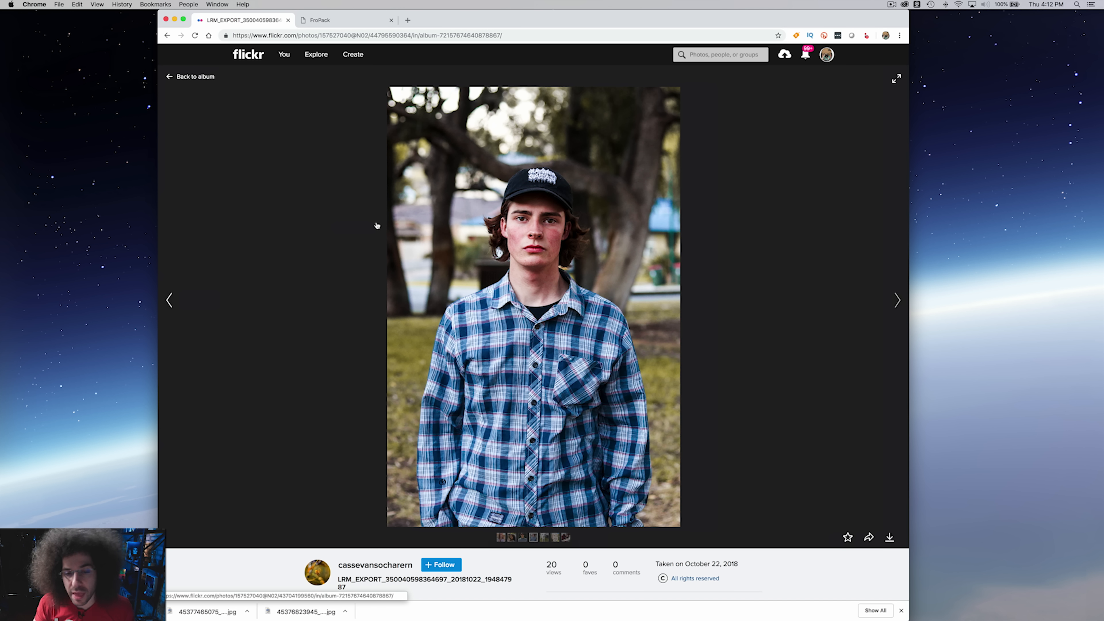
{"action": "mouse_move", "coordinate": [377, 226]}
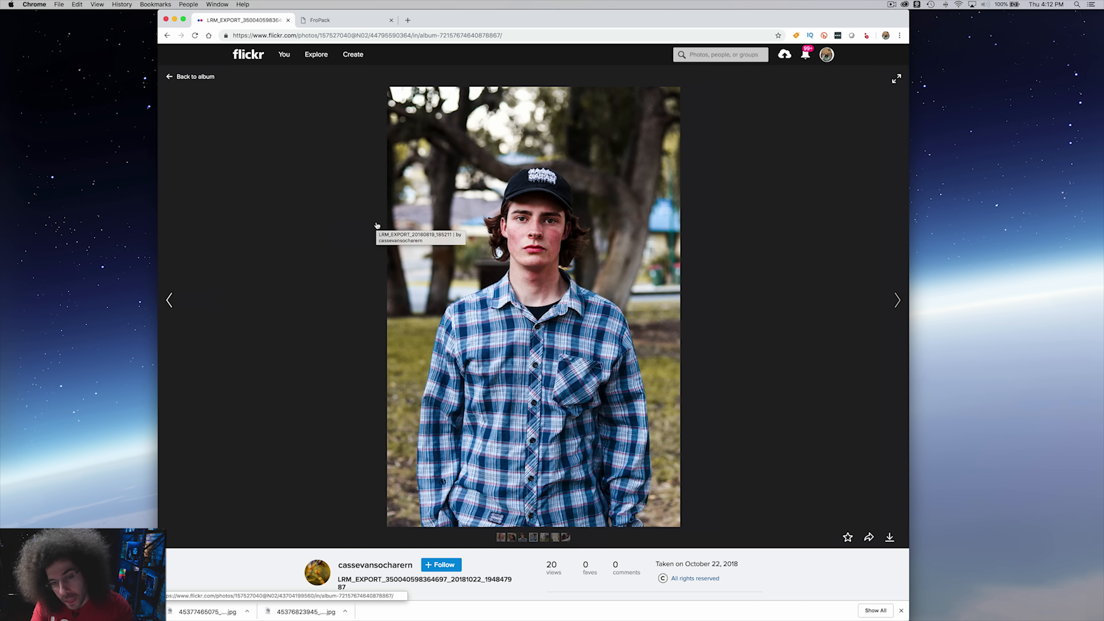
{"action": "mouse_move", "coordinate": [272, 233]}
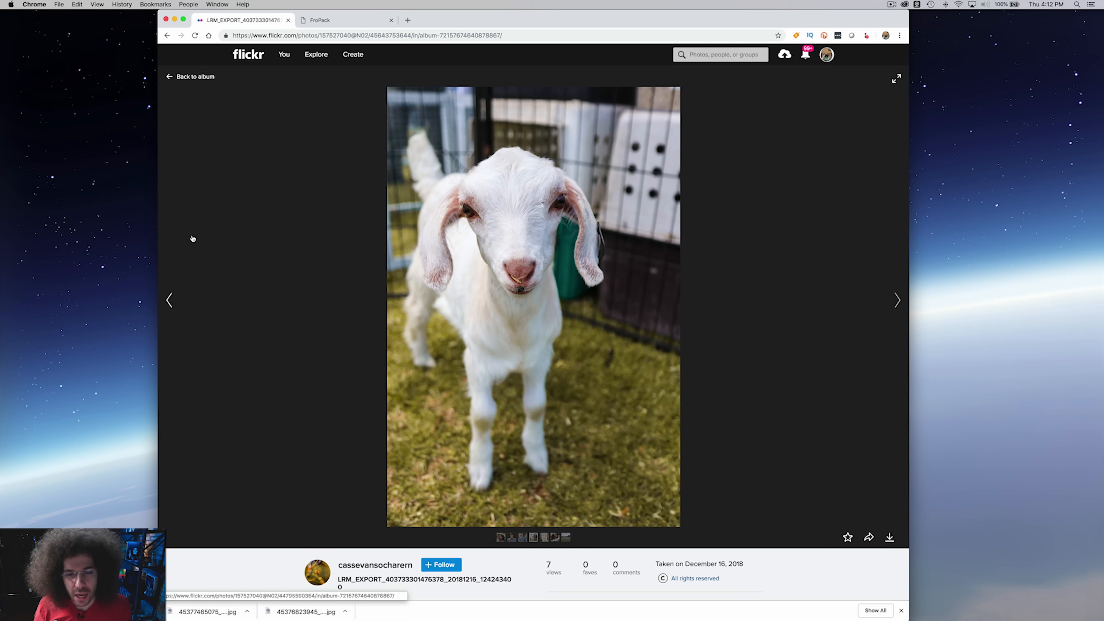
Reveal the goat photo's EXIF: Canon EOS M50, 22mm, f/2.8, 1/3200, ISO 400.
{"action": "scroll", "scroll_direction": "down", "scroll_amount": 3}
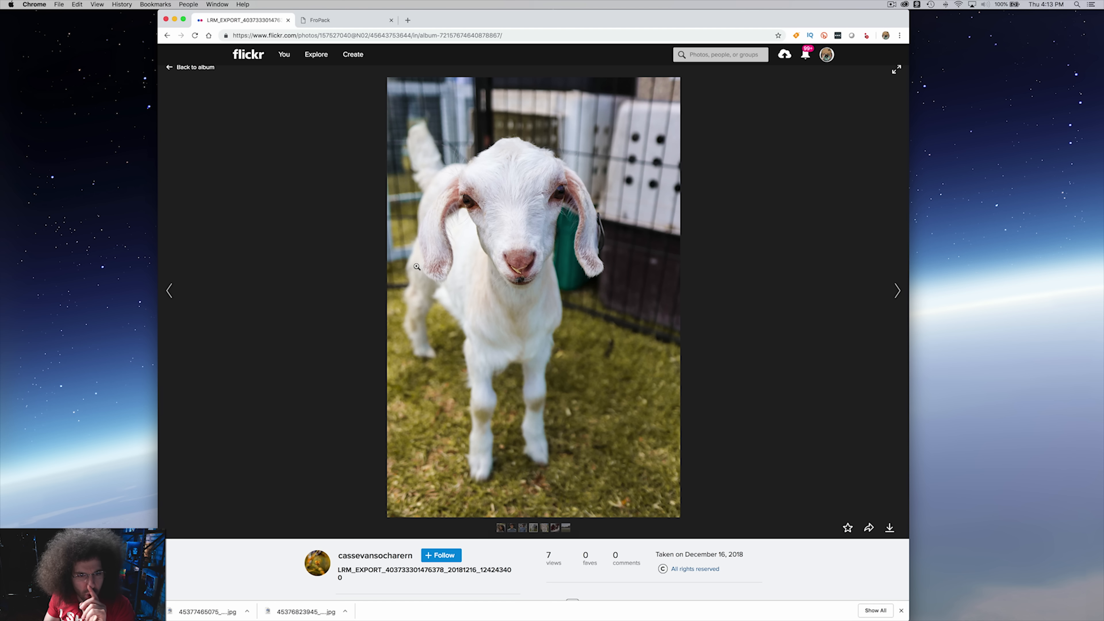
{"action": "scroll", "scroll_direction": "down", "scroll_amount": 3}
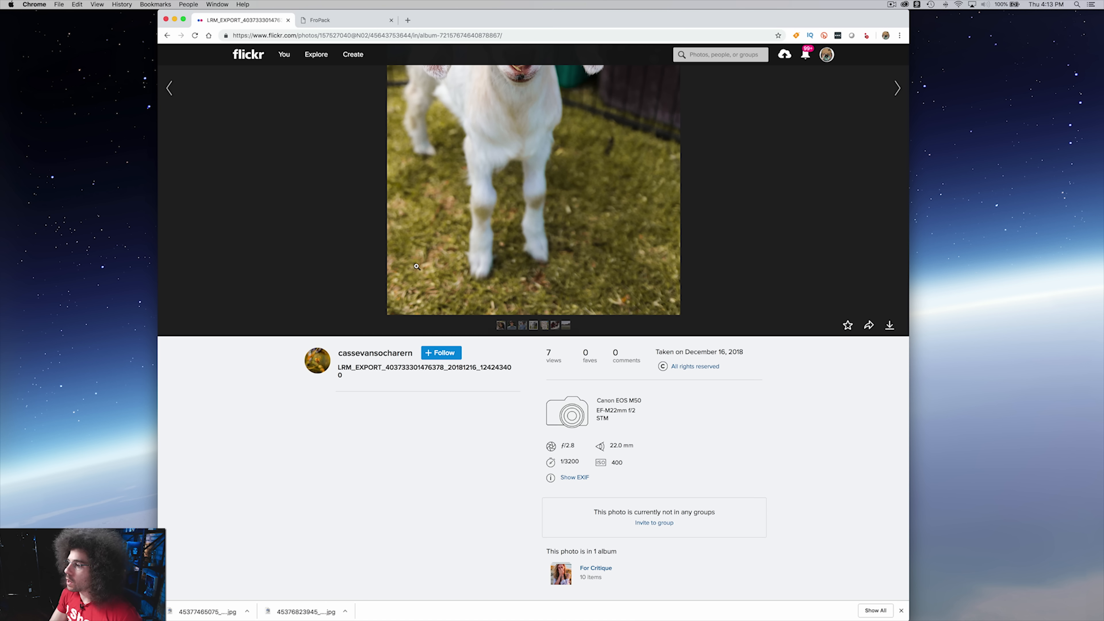
{"action": "left_click", "coordinate": [896, 88]}
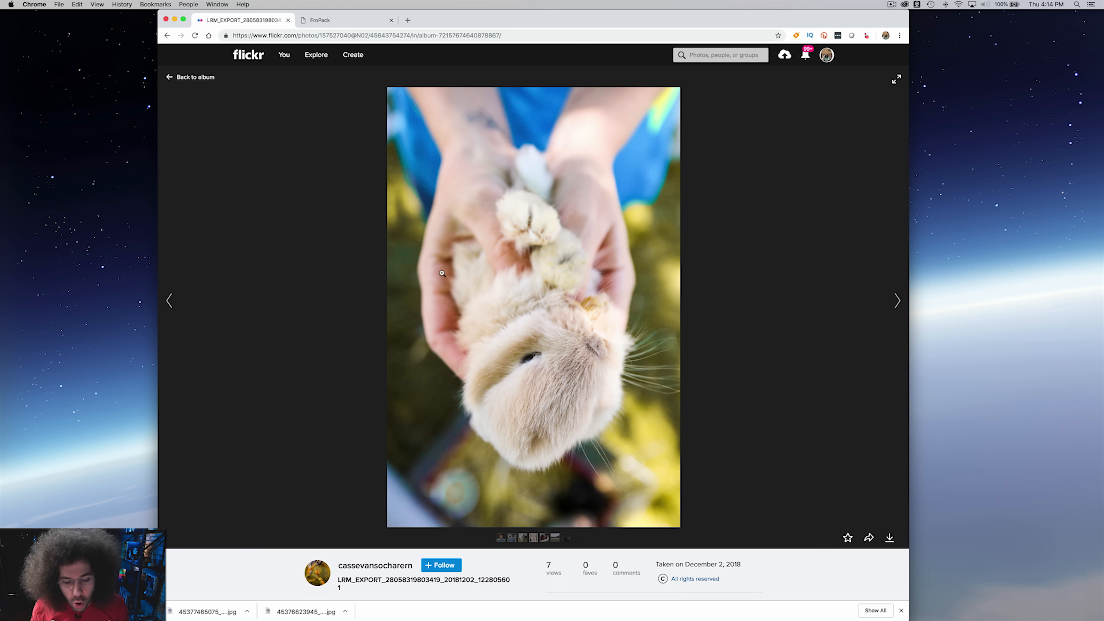
Bring up the cradled animal photo's shooting details below the image.
{"action": "scroll", "scroll_direction": "down", "scroll_amount": 3}
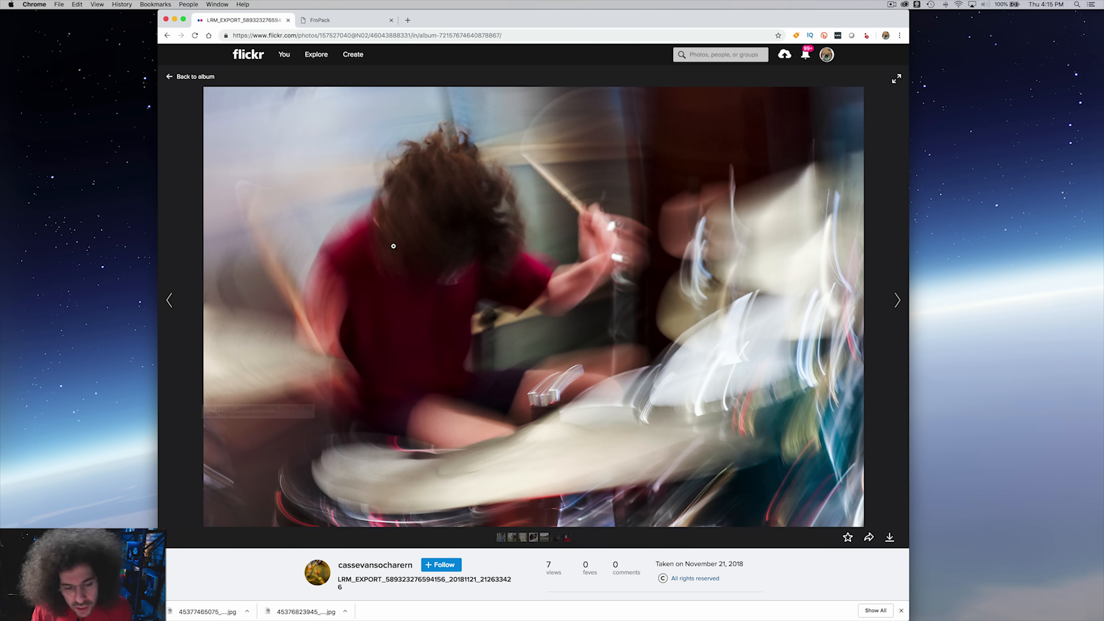
Bring up the blurred drummer shot's EXIF summary beneath the photo.
{"action": "scroll", "scroll_direction": "down", "scroll_amount": 3}
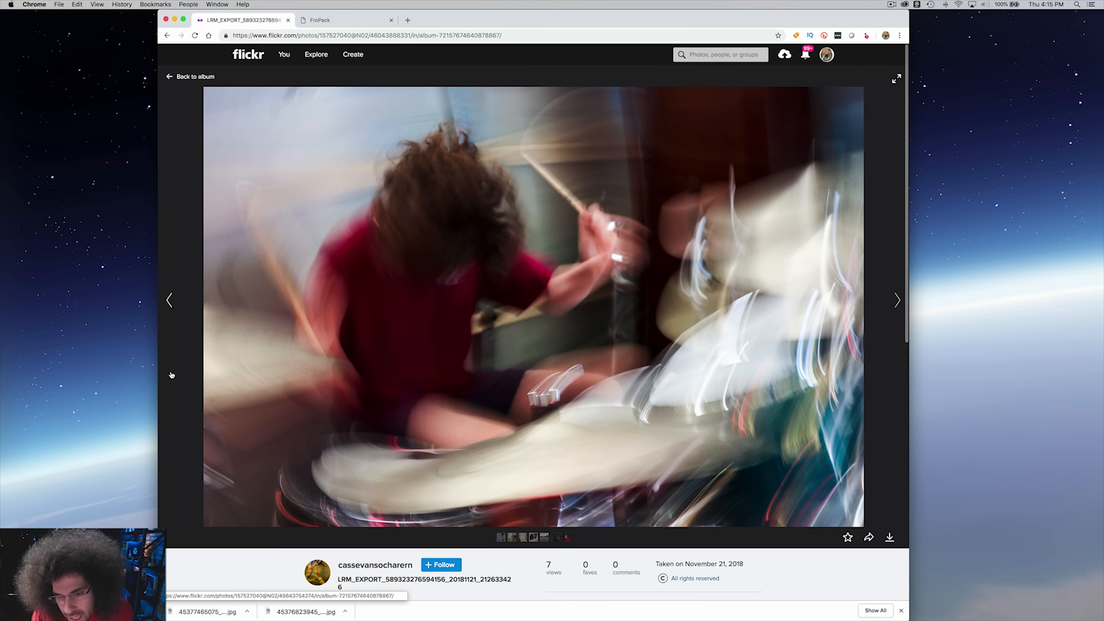
{"action": "mouse_move", "coordinate": [163, 379]}
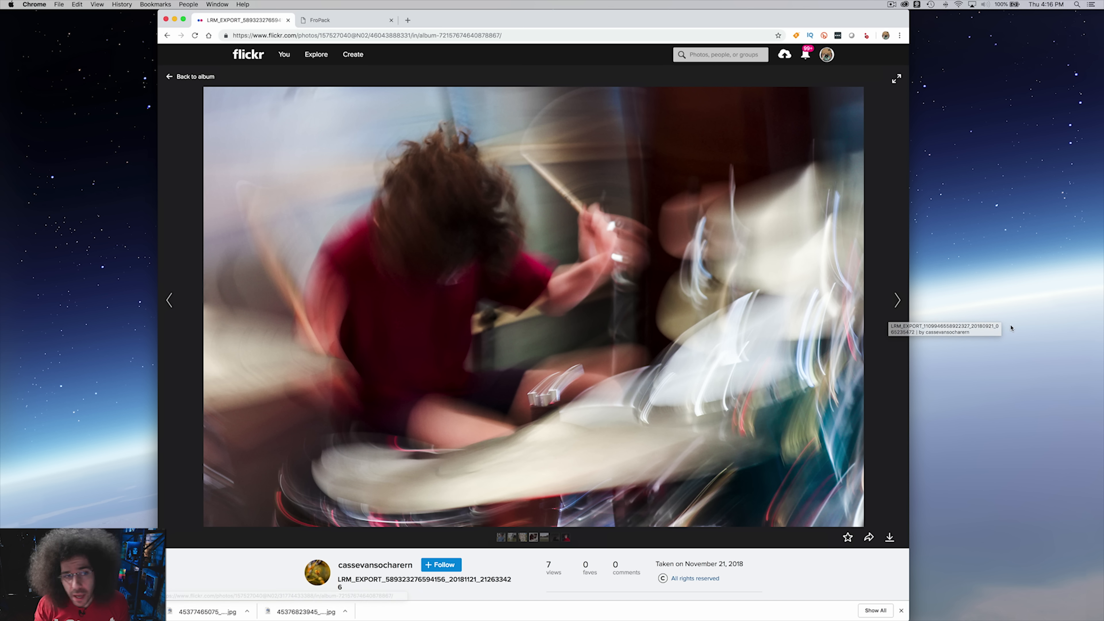
{"action": "mouse_move", "coordinate": [984, 316]}
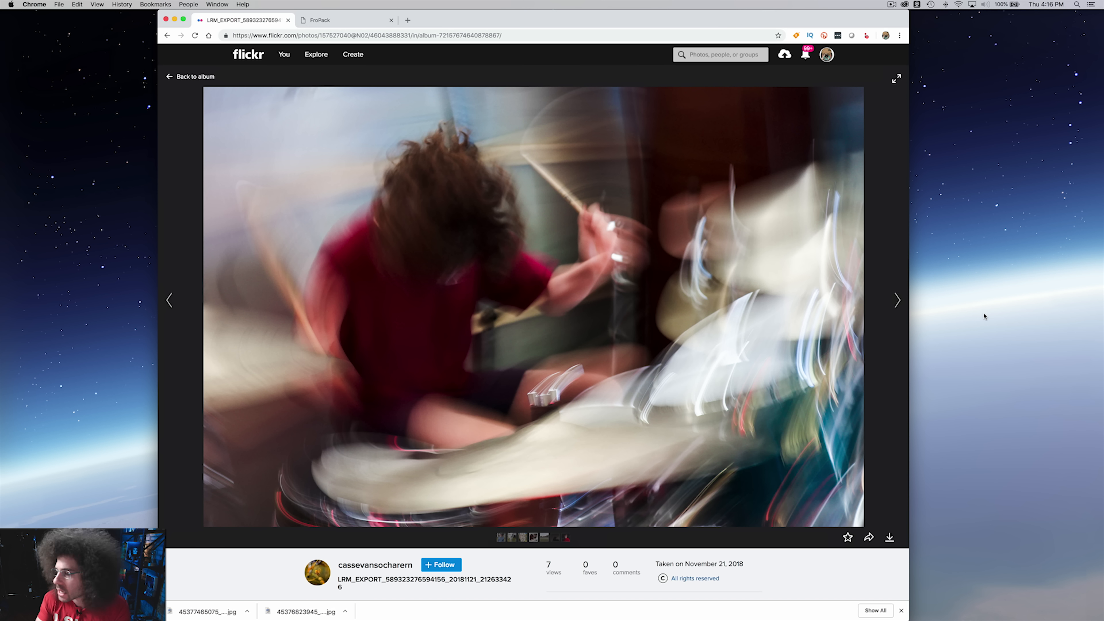
{"action": "mouse_move", "coordinate": [695, 363]}
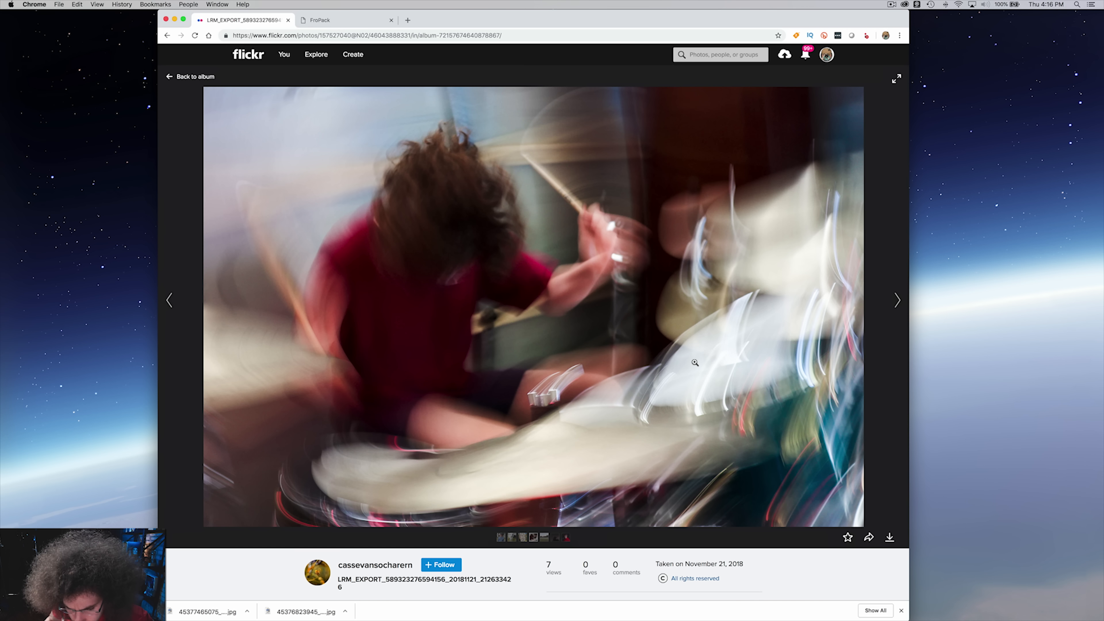
{"action": "scroll", "scroll_direction": "down", "scroll_amount": 3}
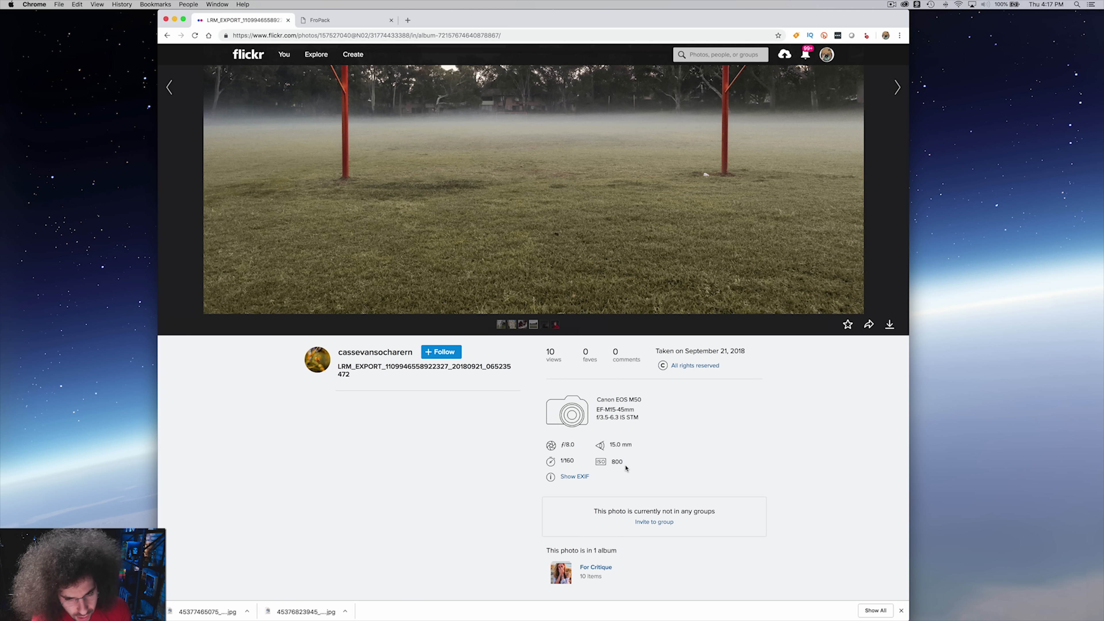
{"action": "mouse_move", "coordinate": [599, 431]}
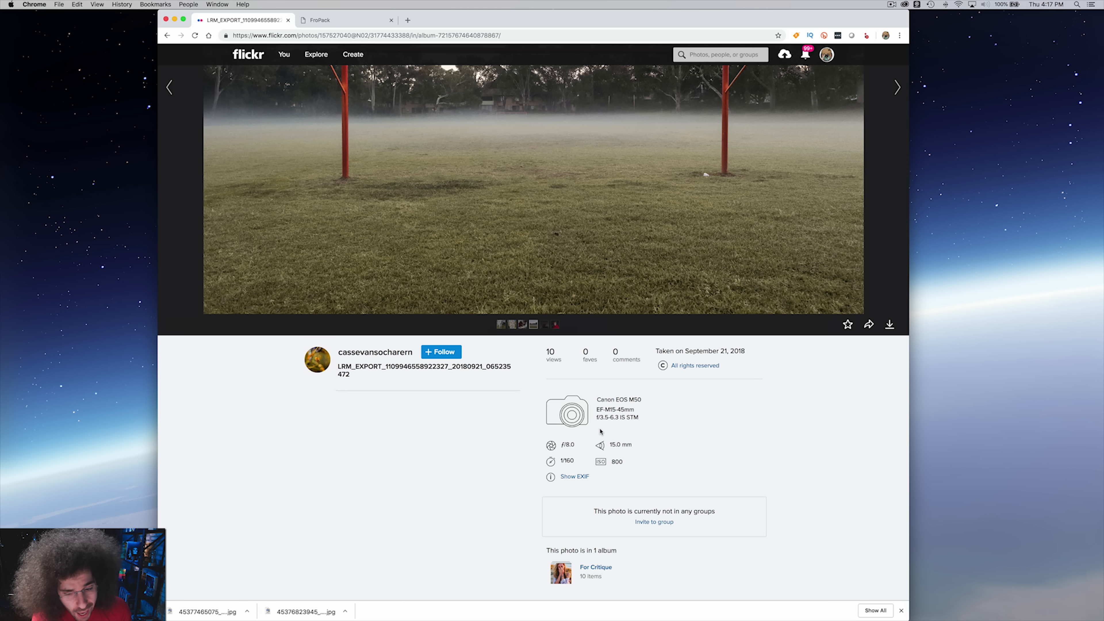
{"action": "mouse_move", "coordinate": [617, 442]}
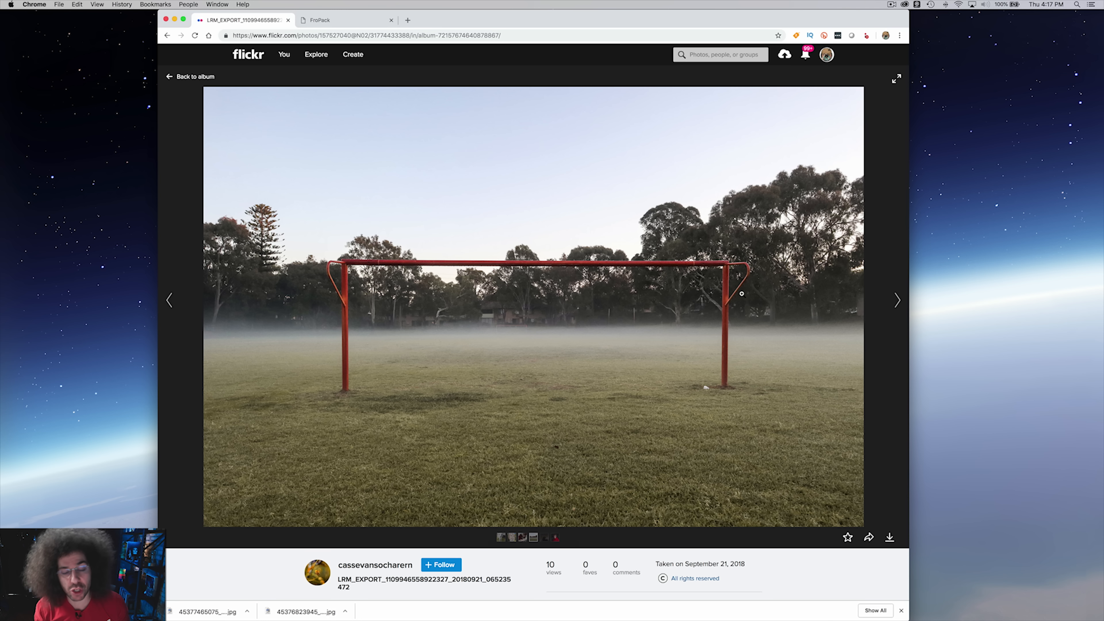
{"action": "mouse_move", "coordinate": [413, 411]}
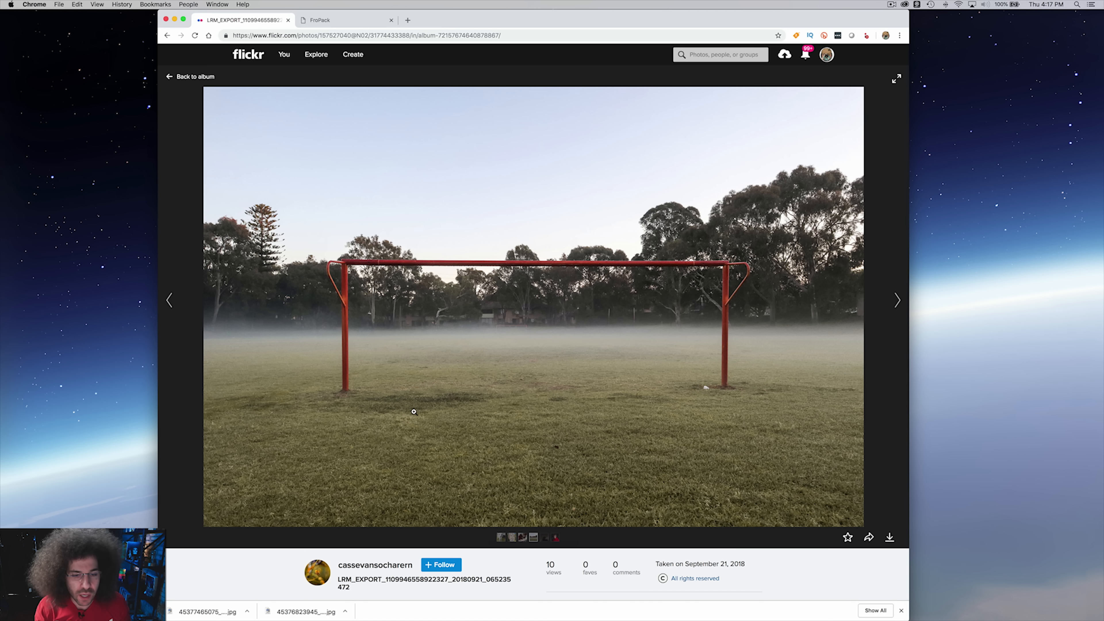
Show the foggy goalposts photo with its f/8.0, 1/160, ISO 800 settings.
{"action": "left_click", "coordinate": [895, 78]}
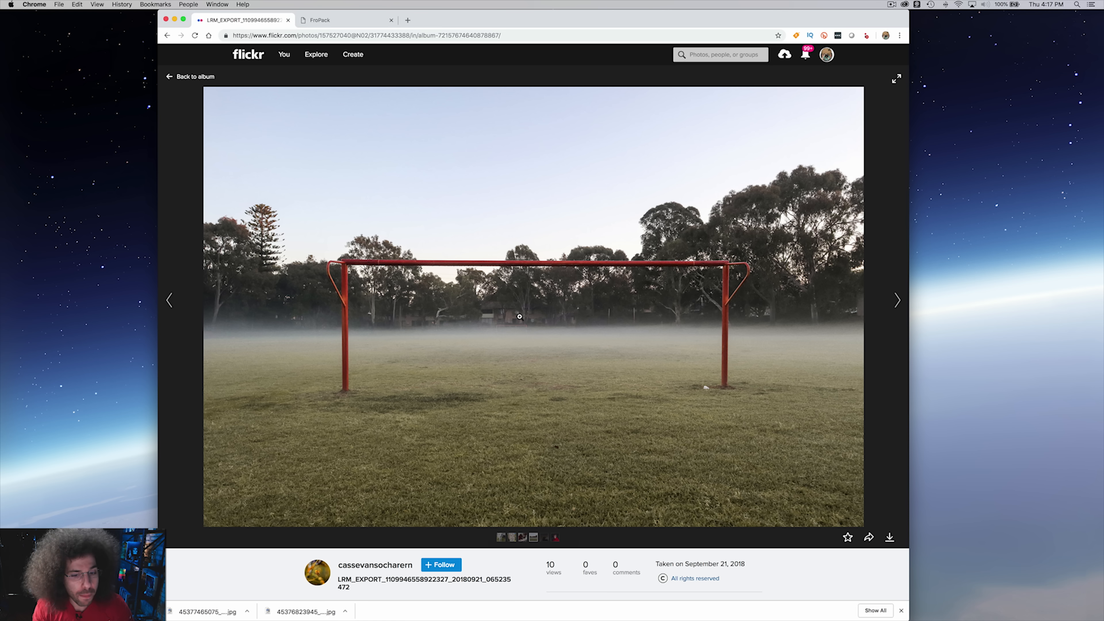
{"action": "scroll", "scroll_direction": "down", "scroll_amount": 3}
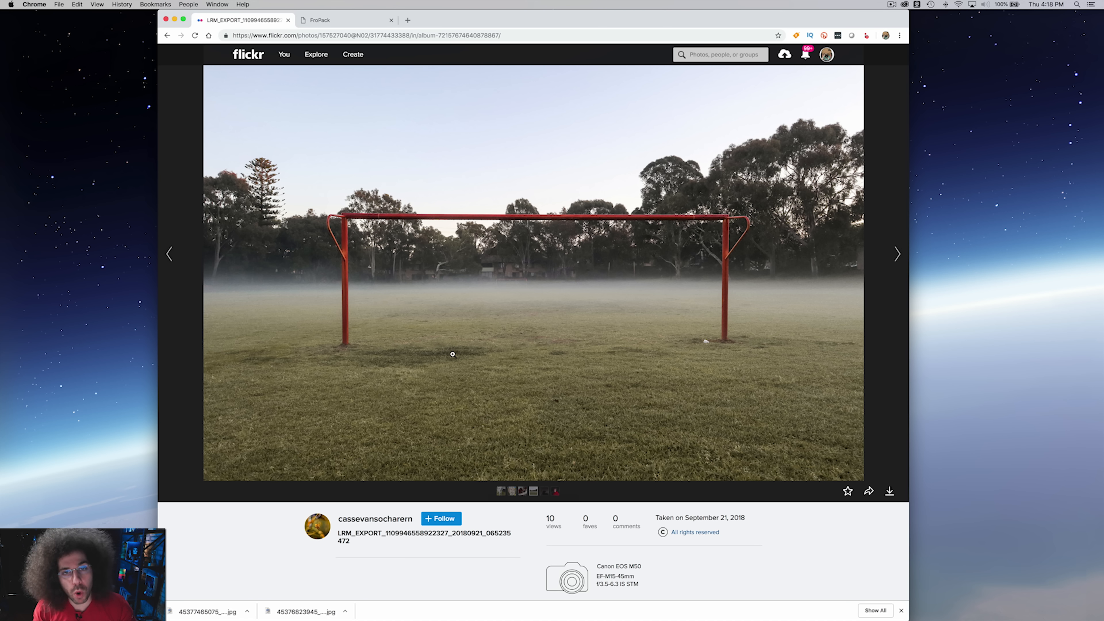
{"action": "scroll", "scroll_direction": "down", "scroll_amount": 3}
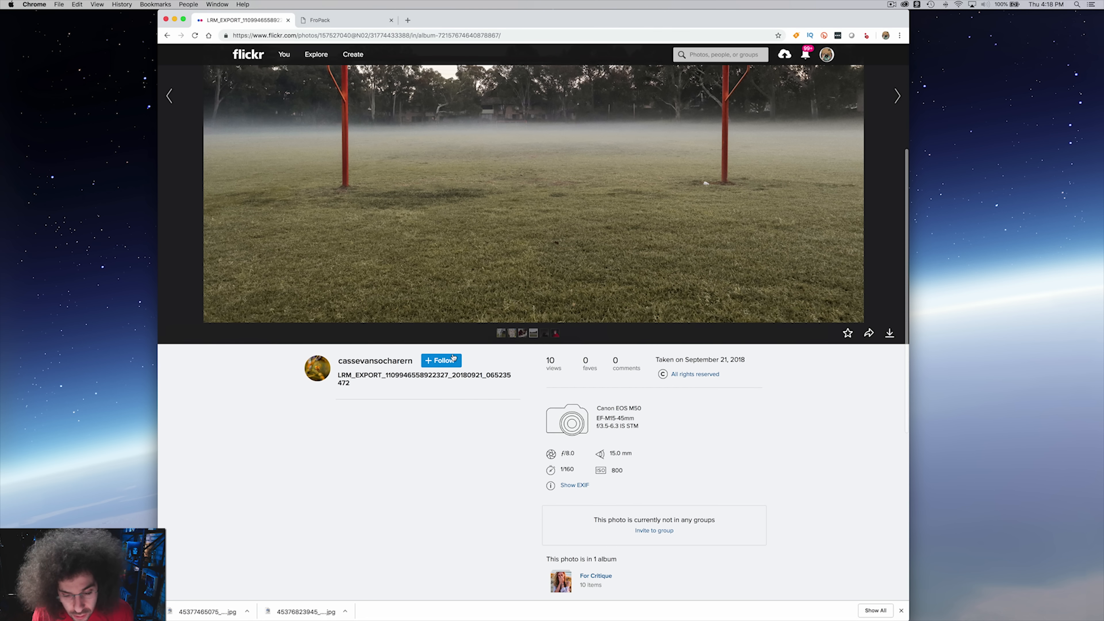
View the night-sky tree silhouette and its f/3.5, 15mm, 20s, ISO 800 settings.
{"action": "left_click", "coordinate": [896, 96]}
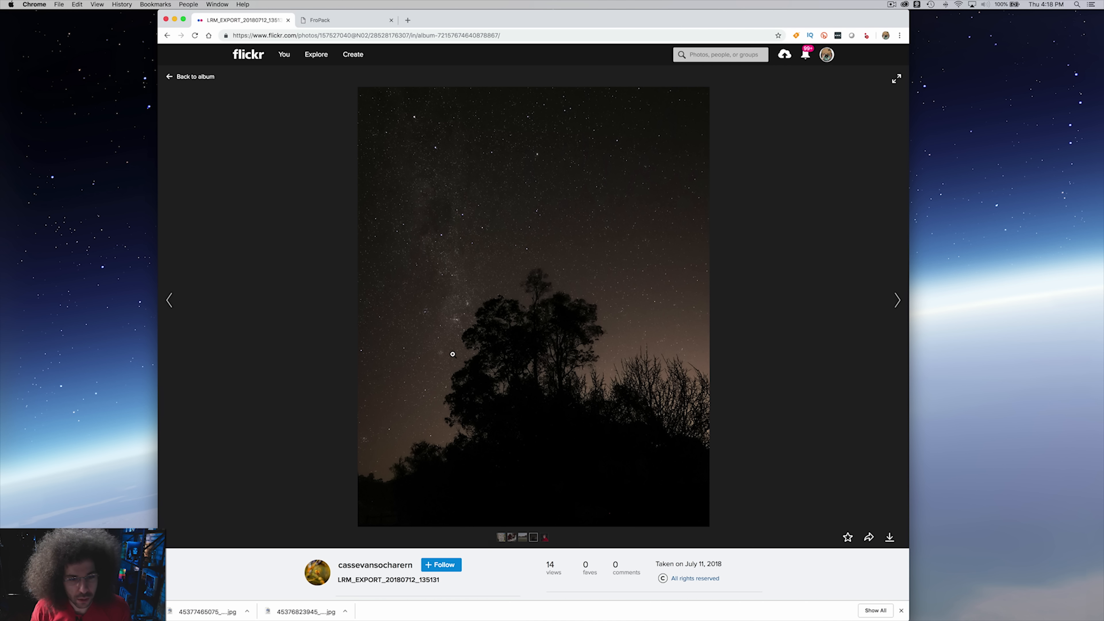
{"action": "scroll", "scroll_direction": "down", "scroll_amount": 3}
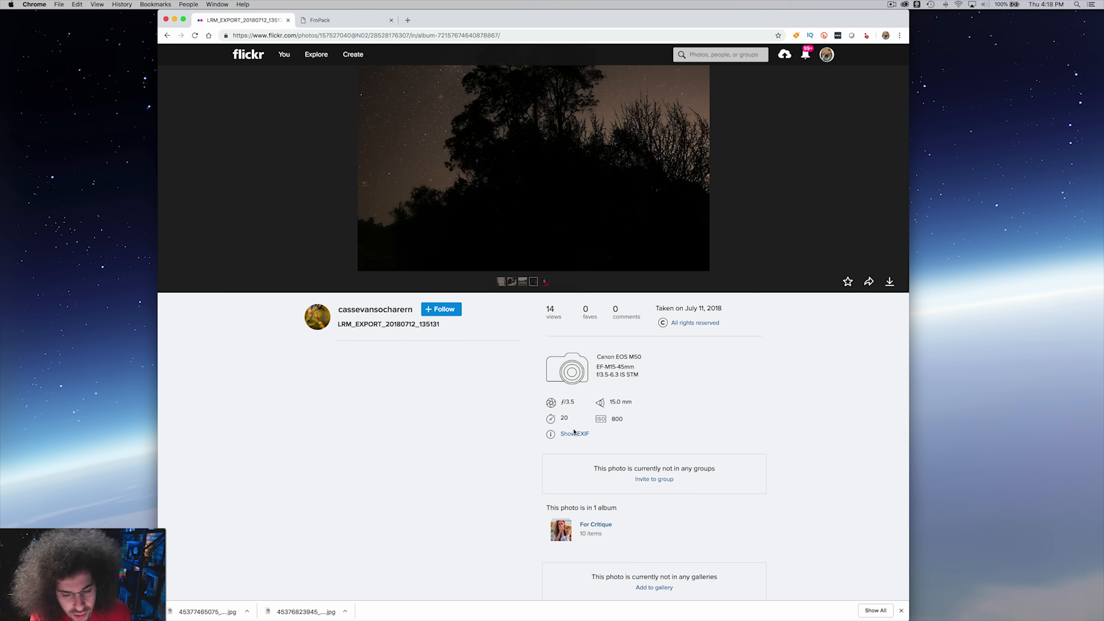
{"action": "mouse_move", "coordinate": [508, 424]}
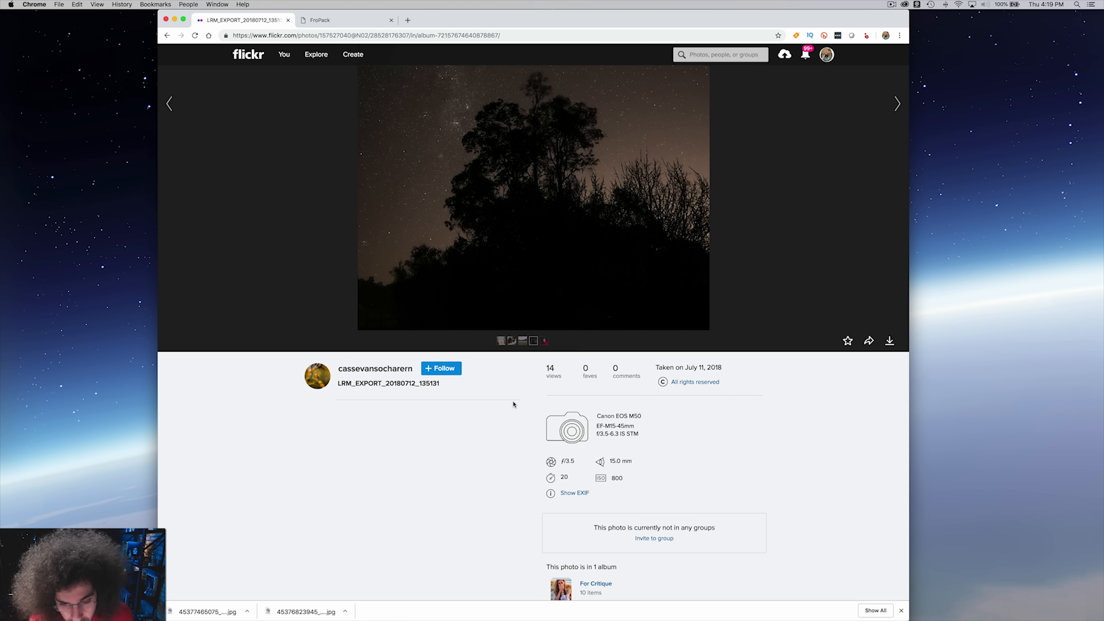
{"action": "scroll", "scroll_direction": "down", "scroll_amount": 3}
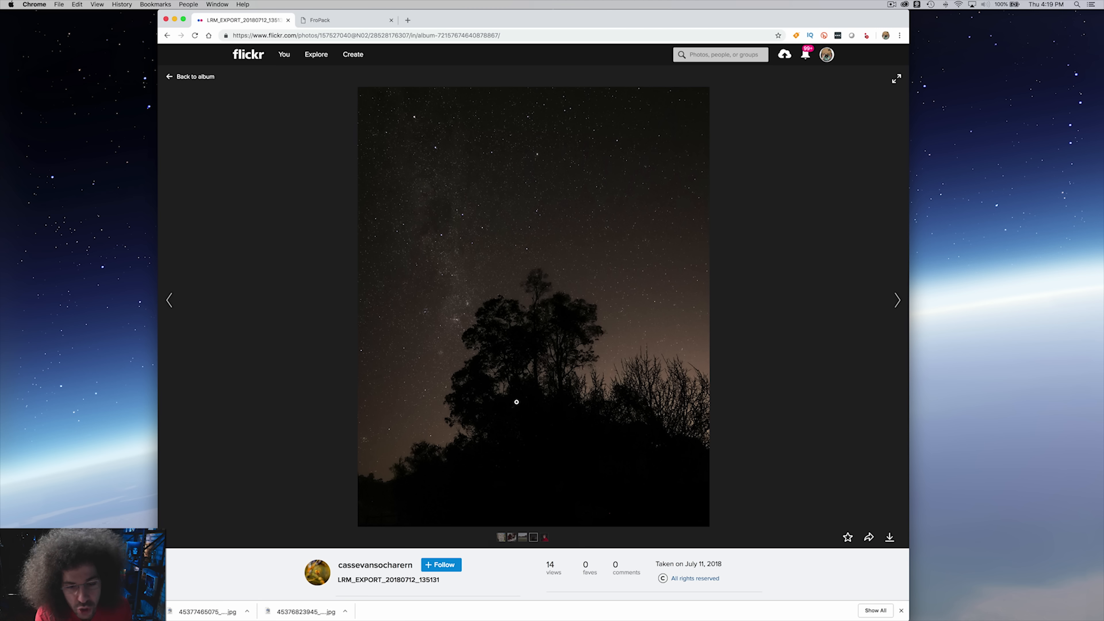
{"action": "mouse_move", "coordinate": [370, 372]}
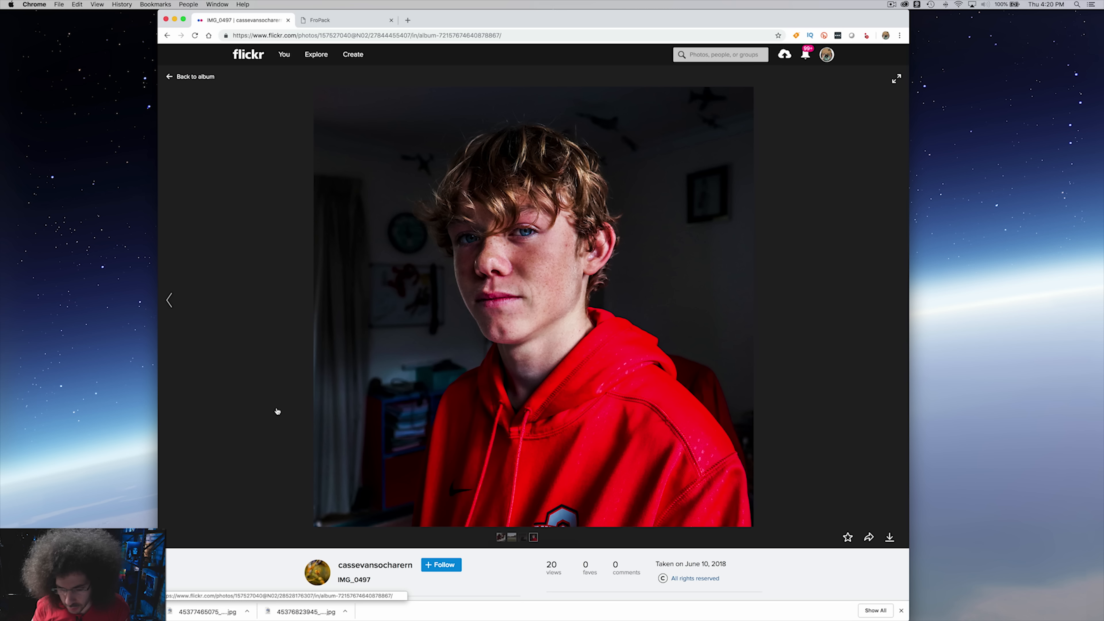
{"action": "mouse_move", "coordinate": [605, 336]}
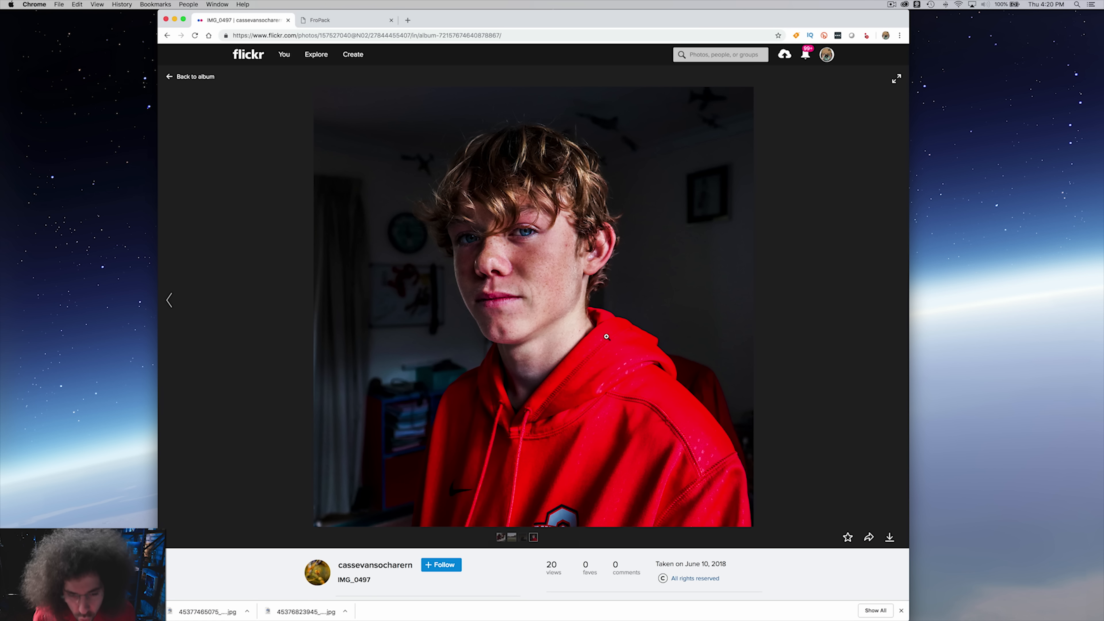
{"action": "scroll", "scroll_direction": "down", "scroll_amount": 3}
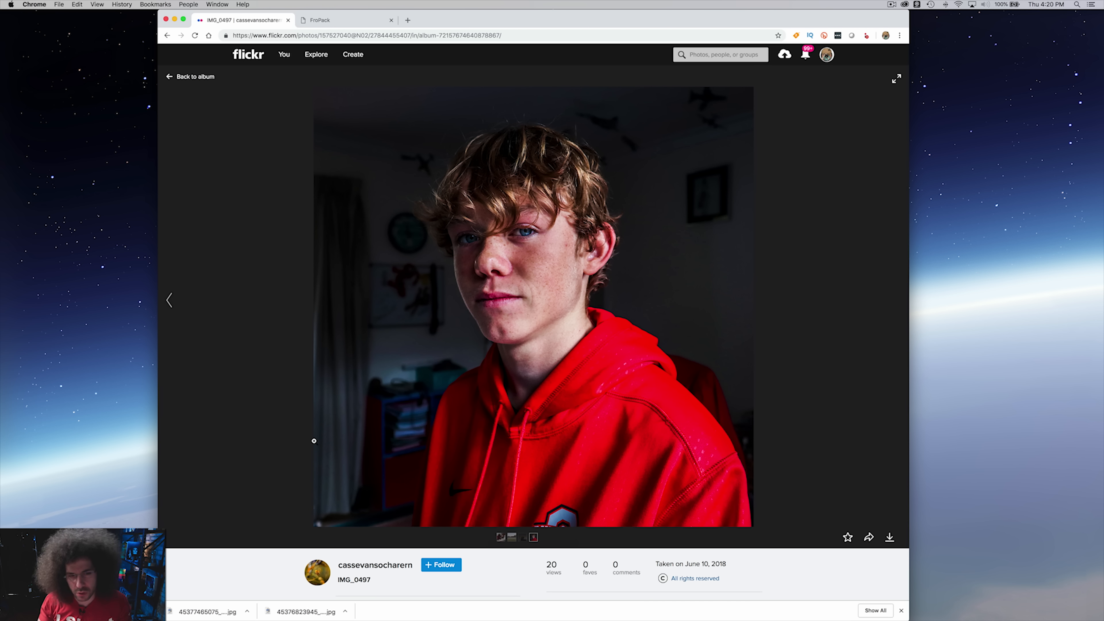
{"action": "scroll", "scroll_direction": "down", "scroll_amount": 3}
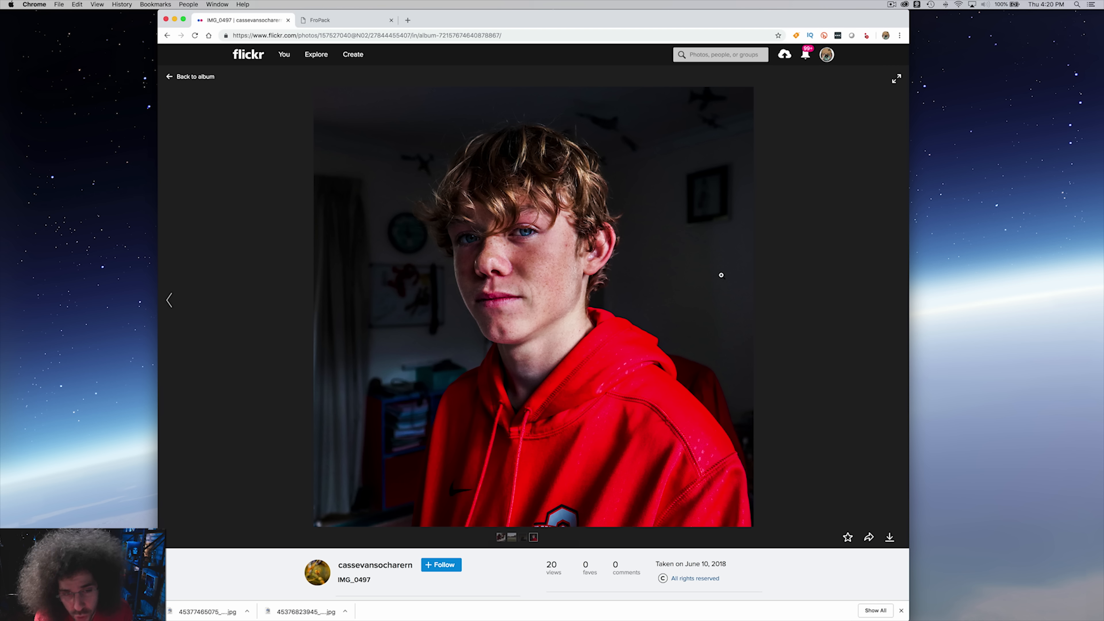
{"action": "mouse_move", "coordinate": [538, 239]}
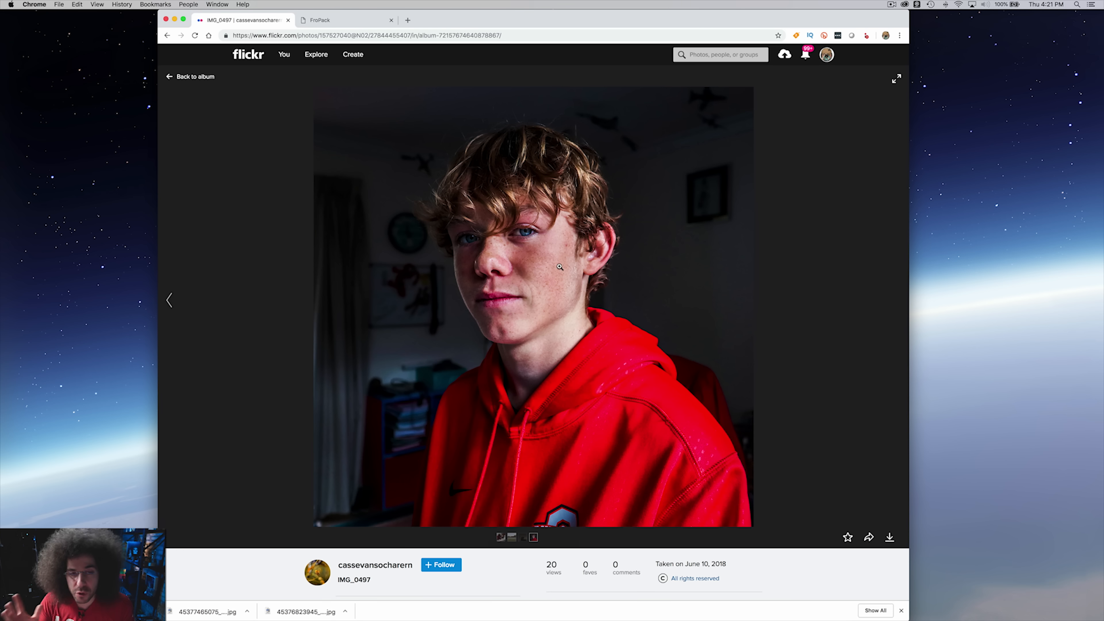
Browse the FroPack presets and reveal the after version of Color Boomify.
{"action": "left_click", "coordinate": [344, 19]}
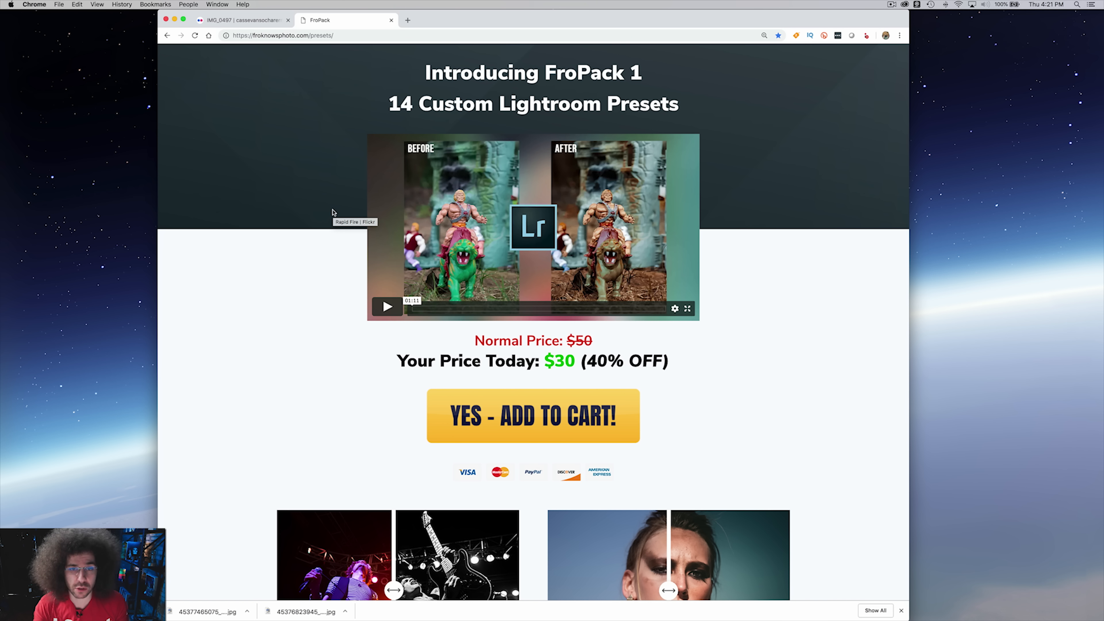
{"action": "mouse_move", "coordinate": [335, 97]}
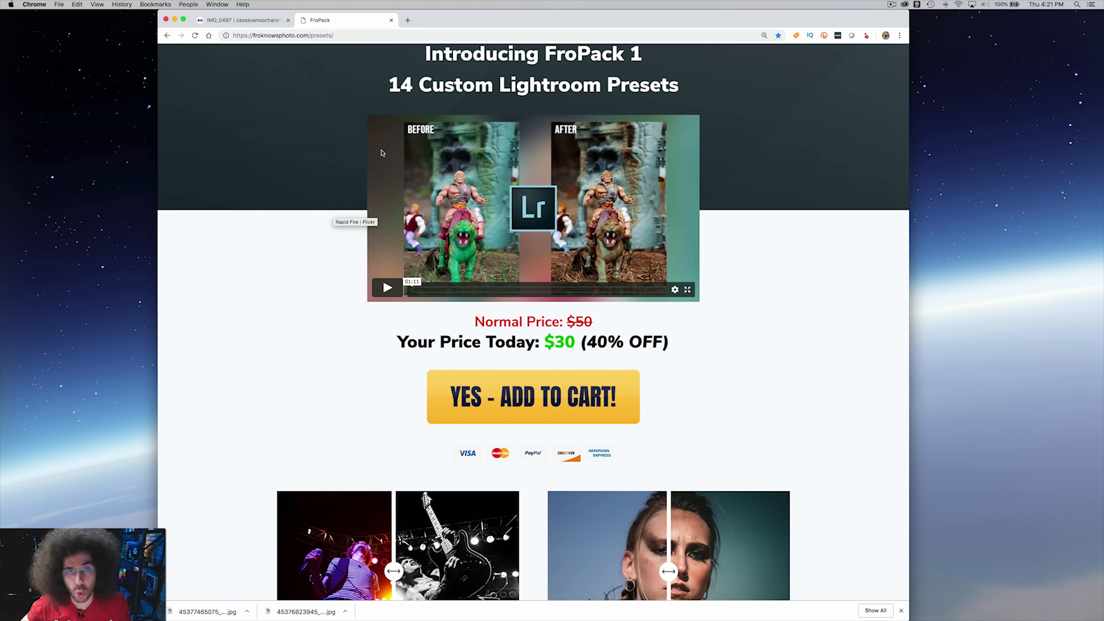
{"action": "scroll", "scroll_direction": "down", "scroll_amount": 3}
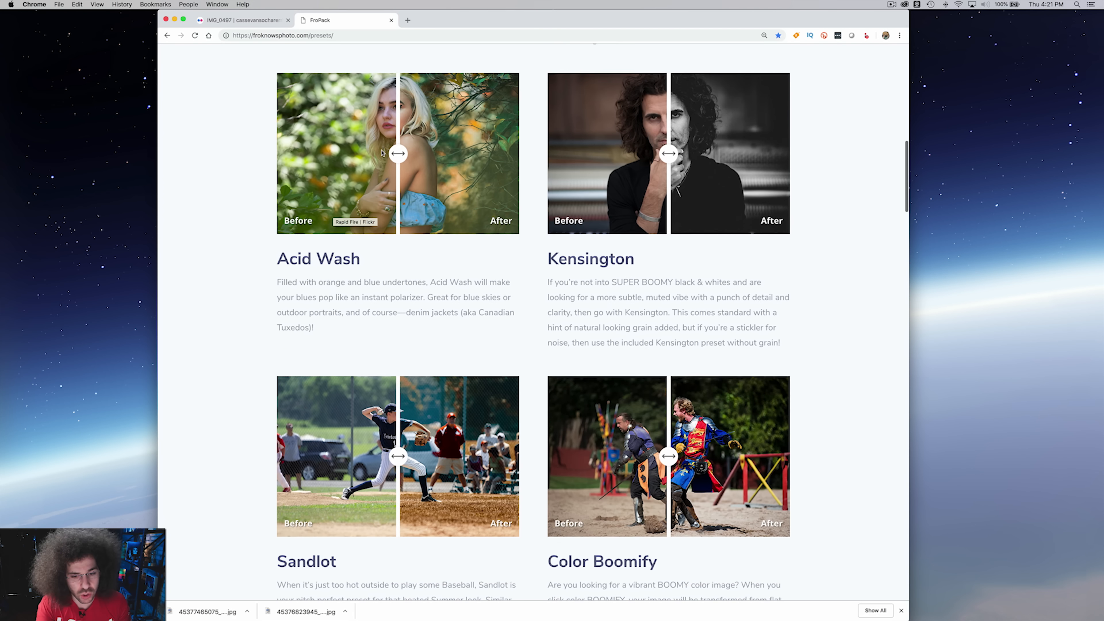
{"action": "scroll", "scroll_direction": "down", "scroll_amount": 3}
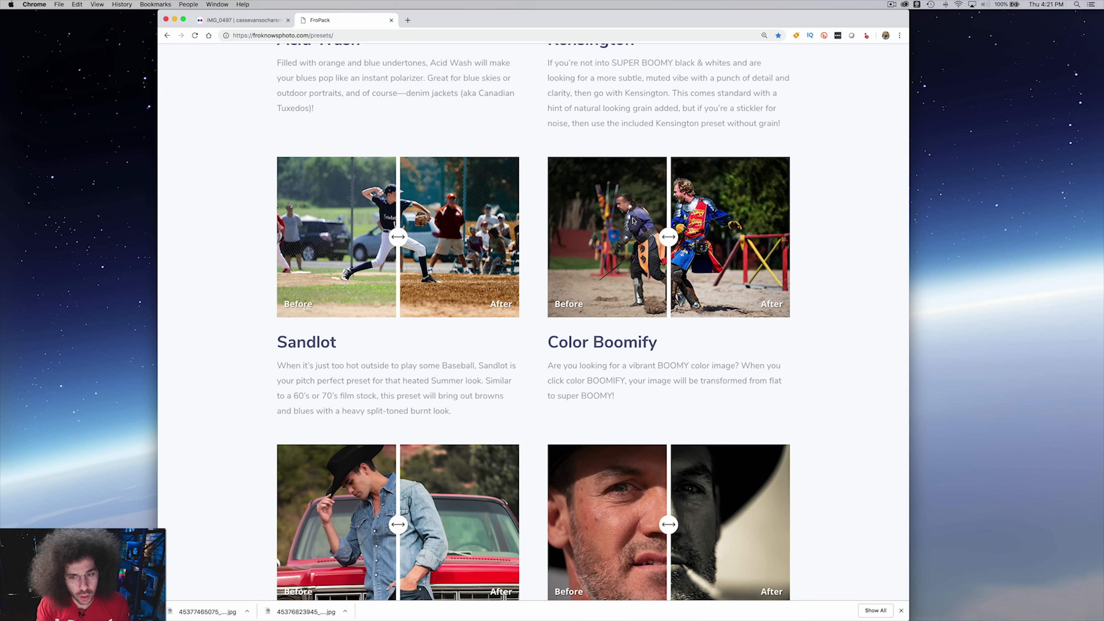
{"action": "left_click_drag", "start_coordinate": [667, 236], "coordinate": [787, 235]}
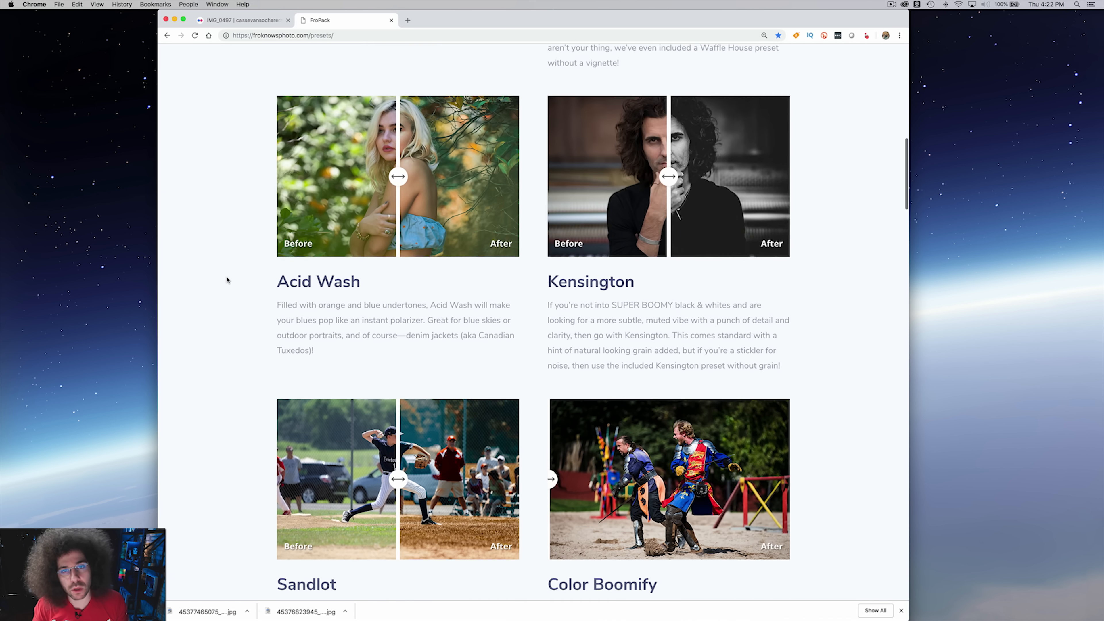
Load froknowsphoto.com/presets in a fresh tab.
{"action": "type", "text": "froknowsphoto.com/pres"}
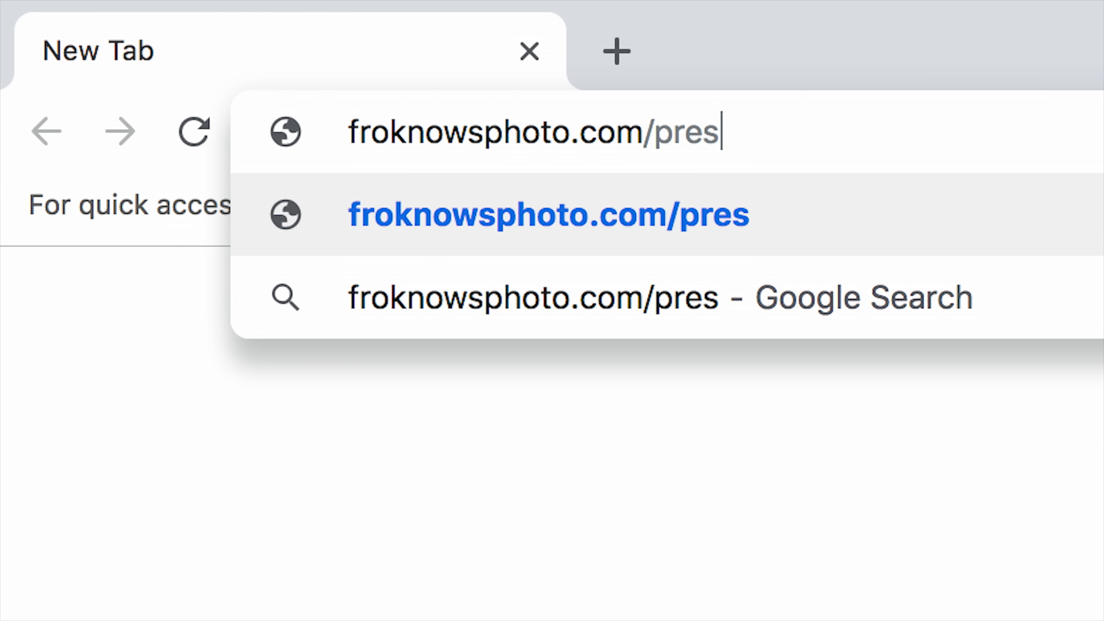
{"action": "key", "text": "Enter"}
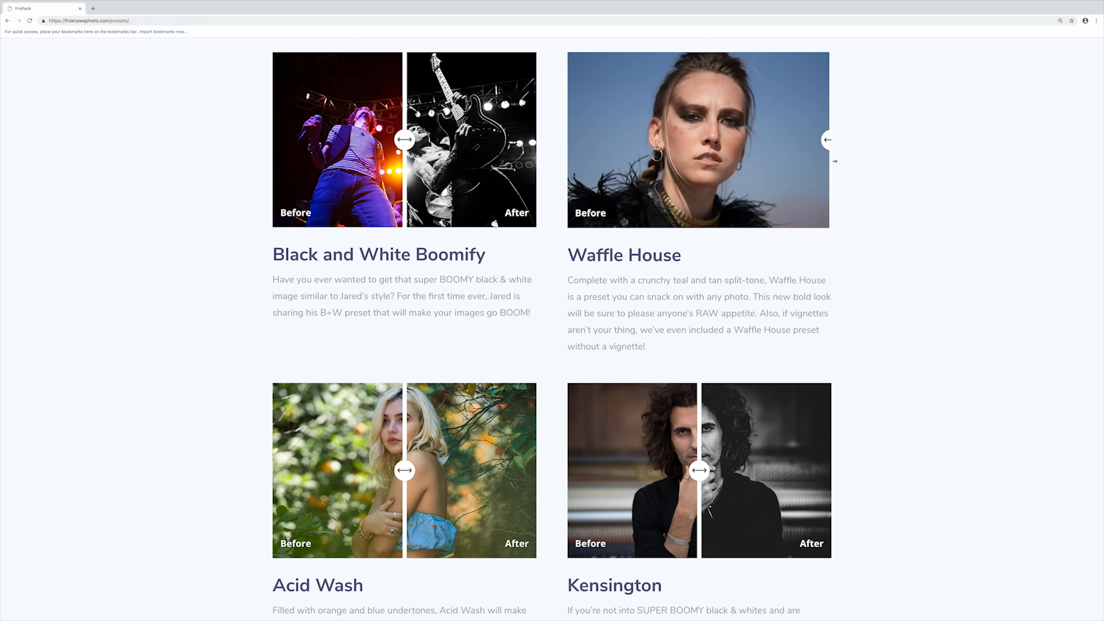